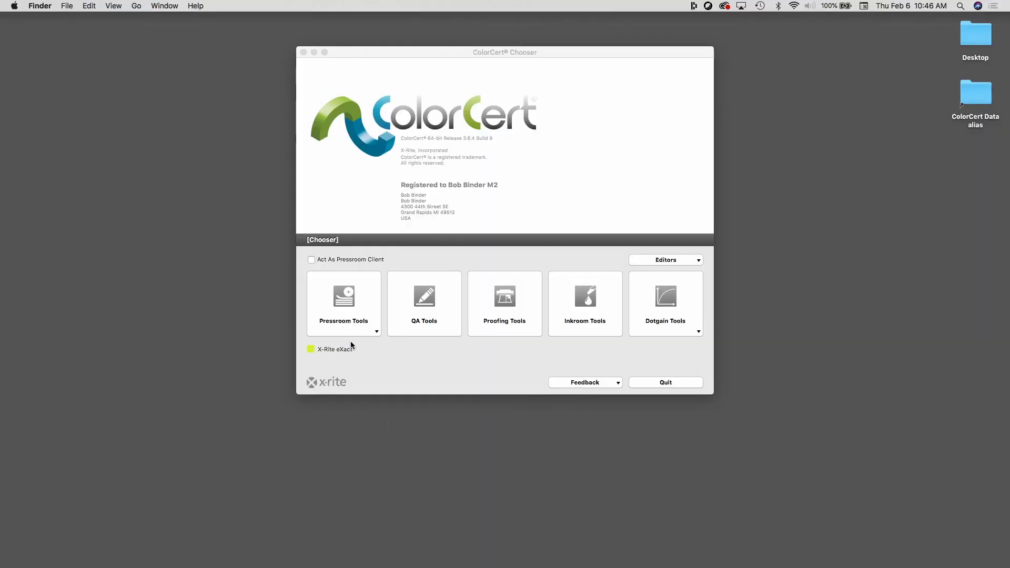
# - Load Multiple Jobs from Pressroom Tools and place the Job Selection window beside the main window
pyautogui.click(377, 330)
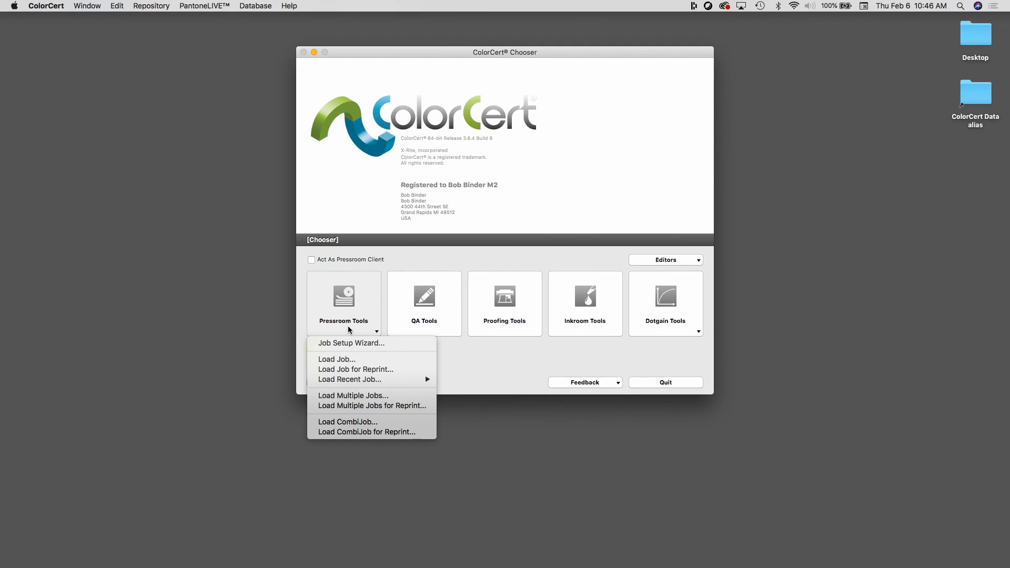
pyautogui.moveTo(345, 330)
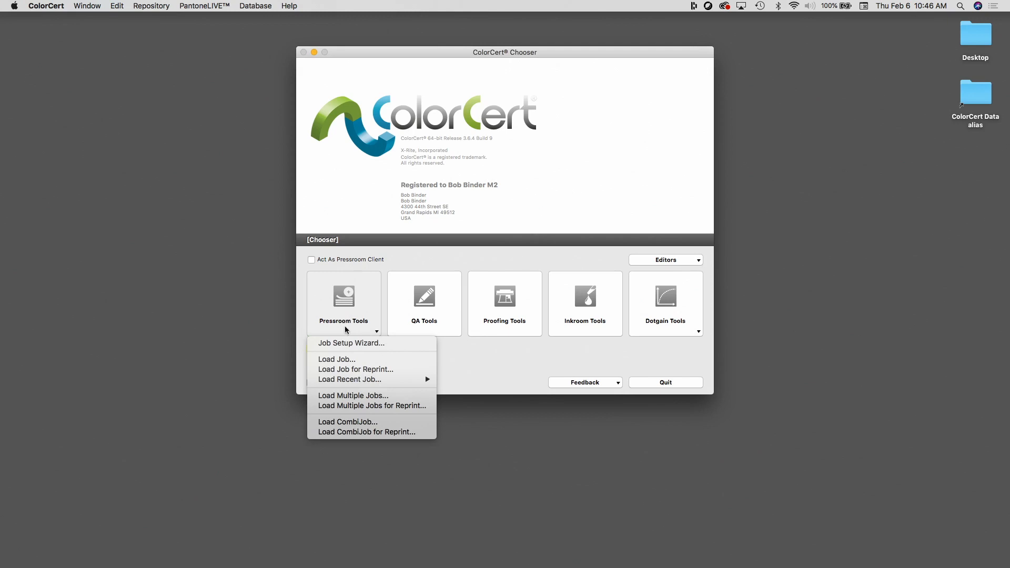
pyautogui.moveTo(354, 398)
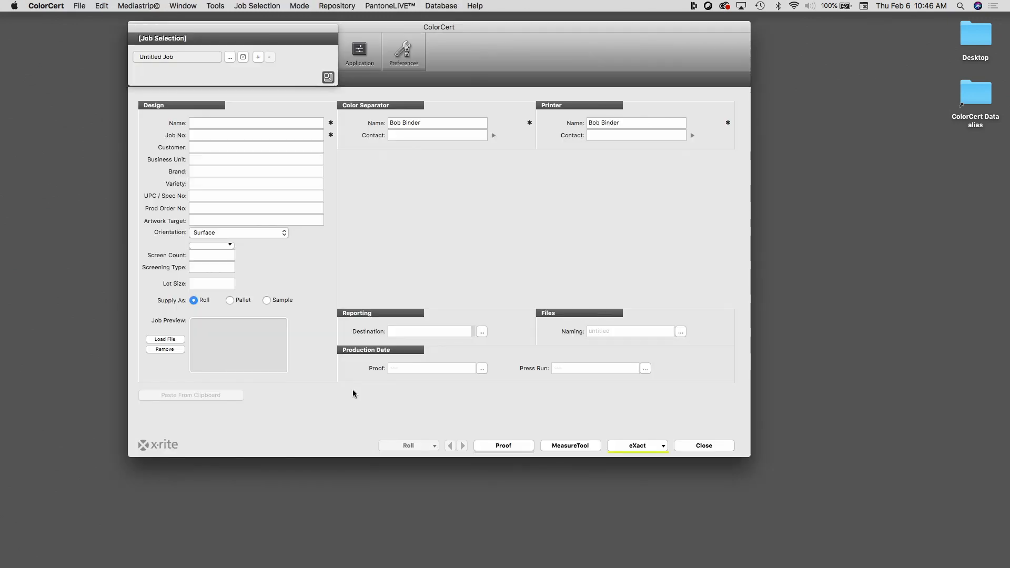
pyautogui.moveTo(245, 31)
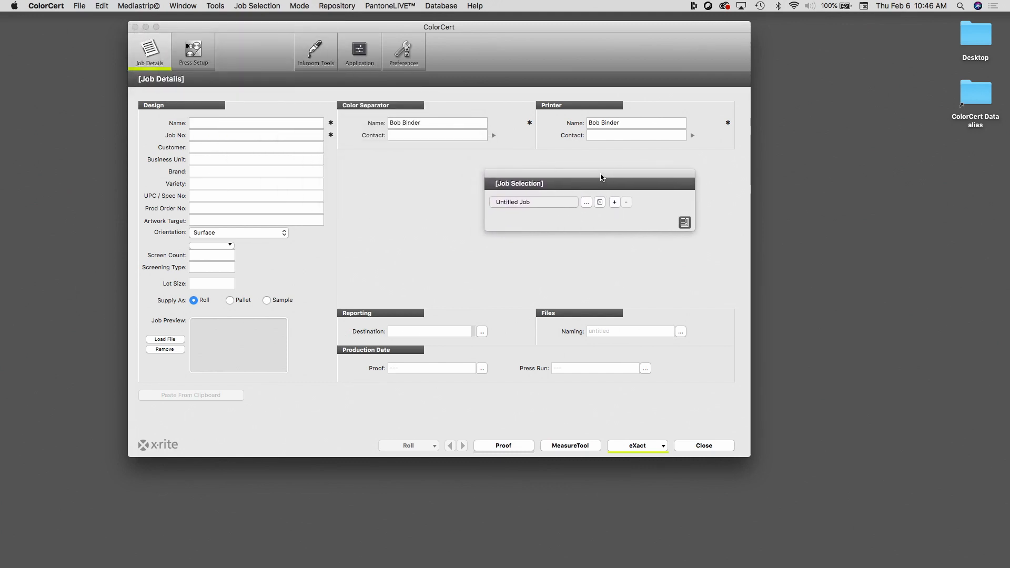
pyautogui.moveTo(602, 177); pyautogui.dragTo(604, 202)
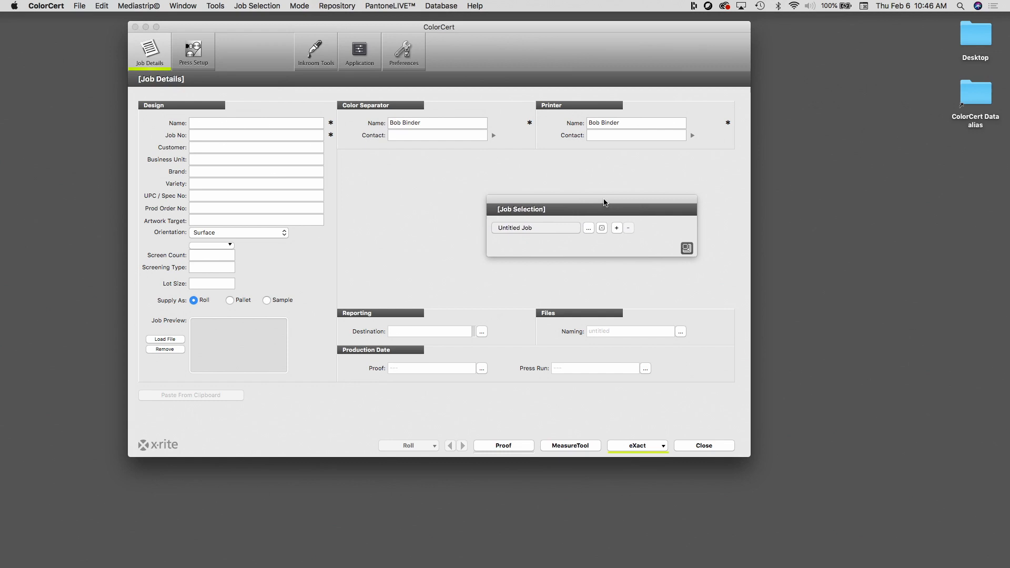
pyautogui.moveTo(604, 202); pyautogui.dragTo(816, 197)
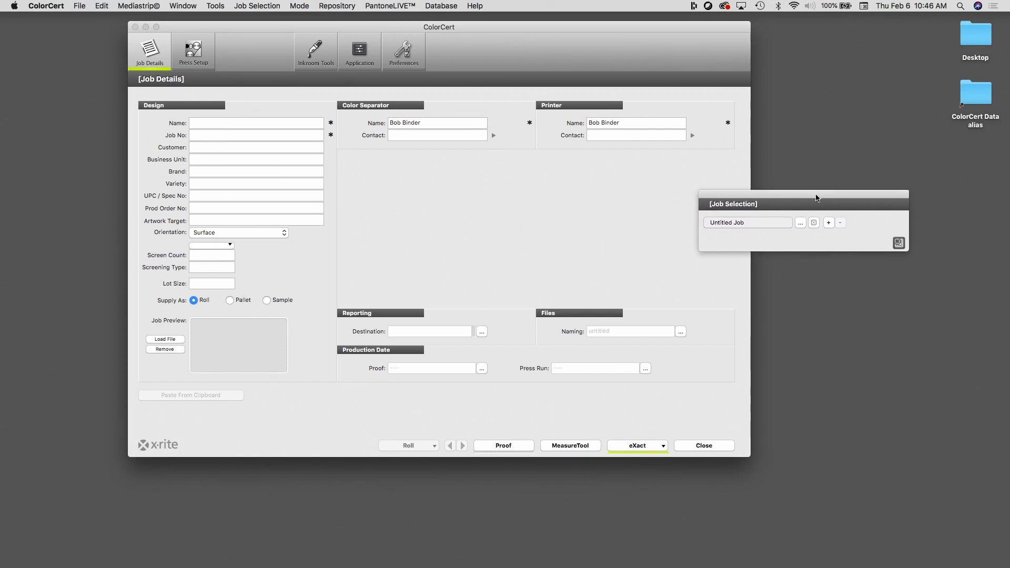
pyautogui.moveTo(815, 198); pyautogui.dragTo(878, 188)
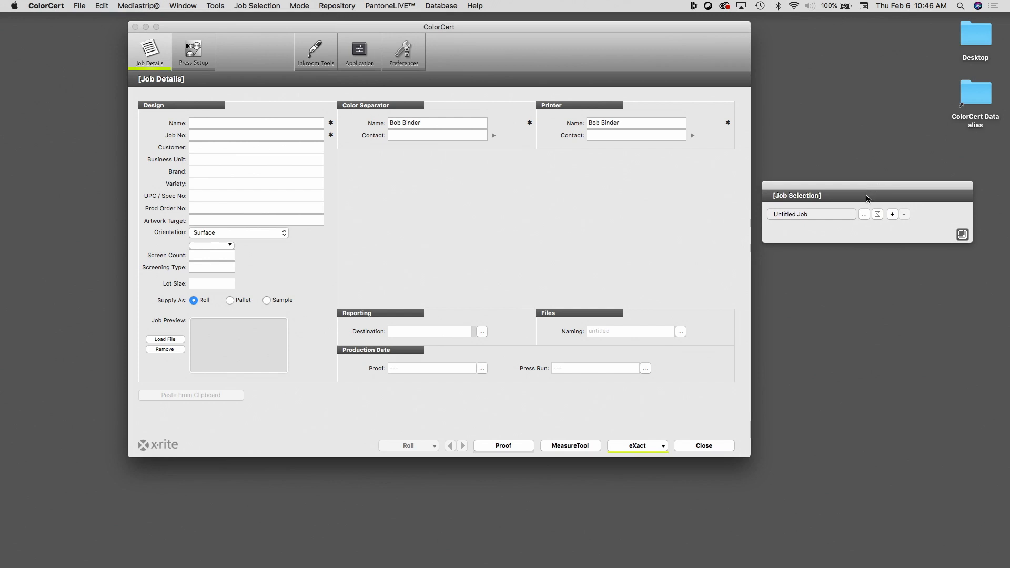
pyautogui.moveTo(861, 194)
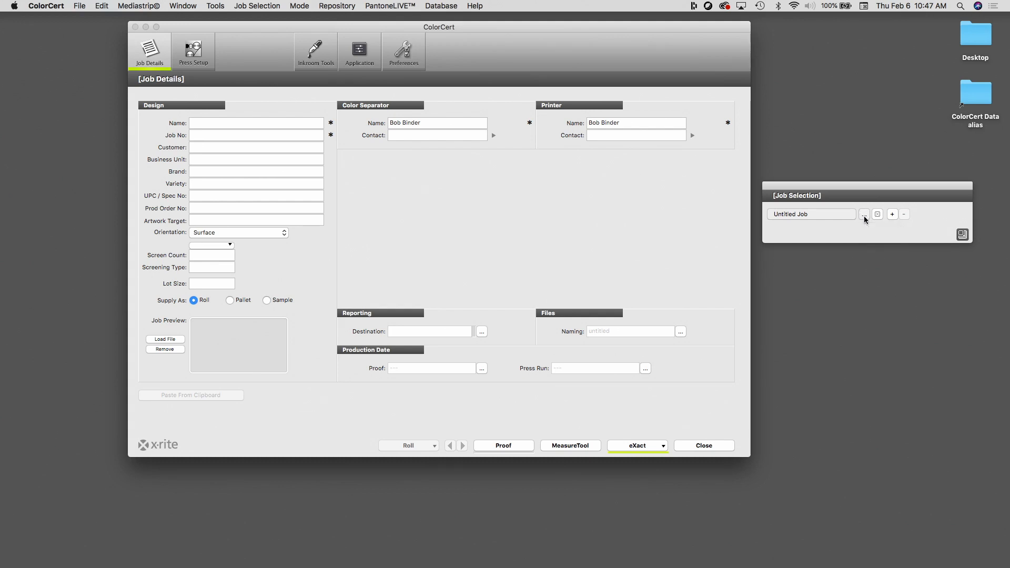
# - Load Get_Set_Blue_Scan.ccj from the cc_jobs folder as the session's first job
pyautogui.click(864, 215)
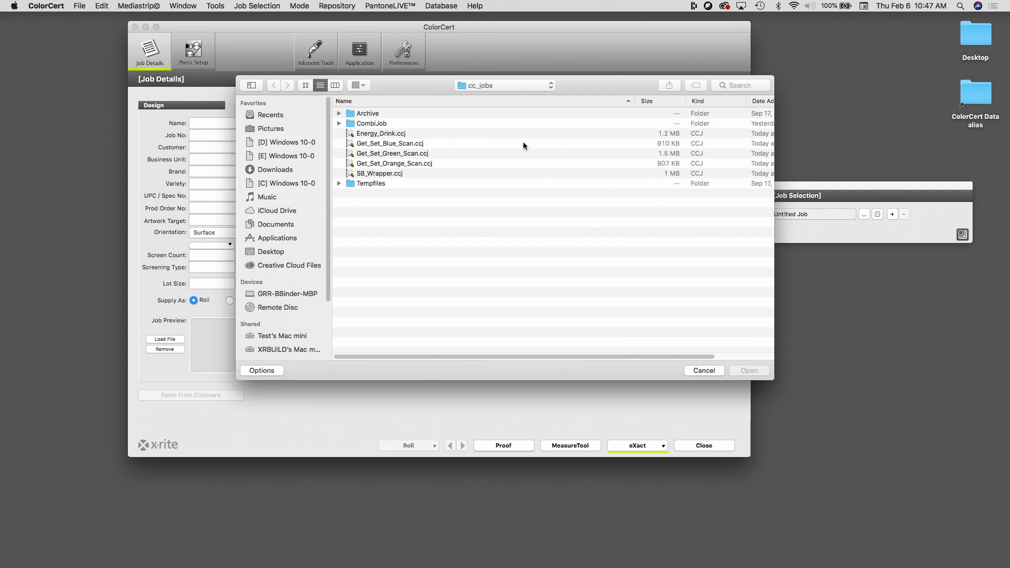
pyautogui.moveTo(416, 143)
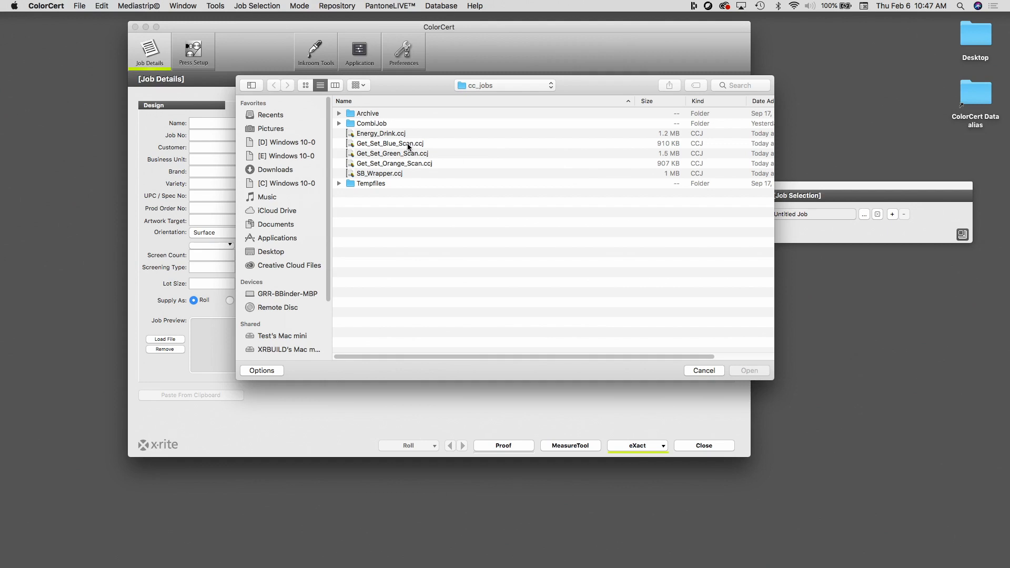
pyautogui.click(389, 143)
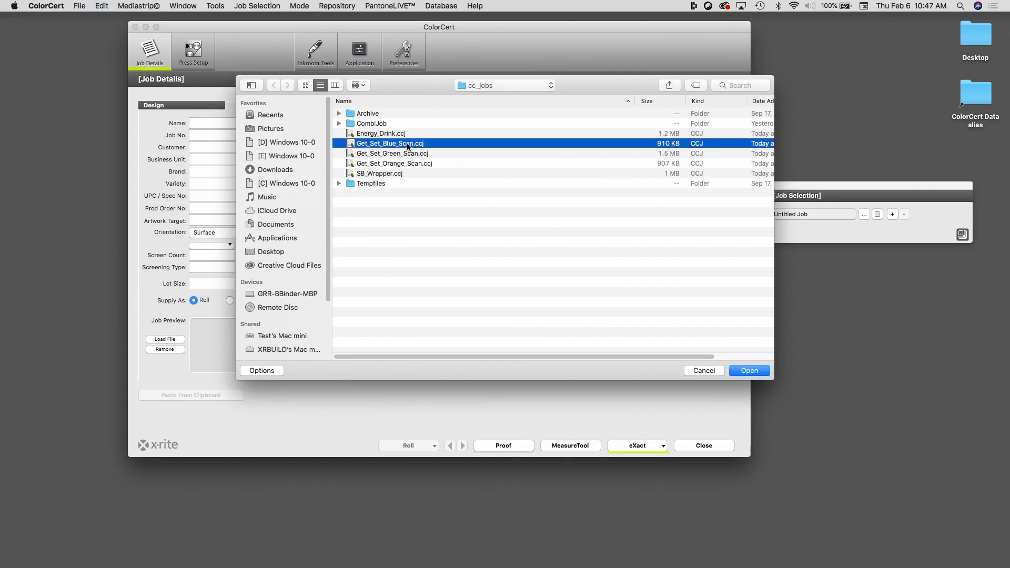
pyautogui.moveTo(574, 206)
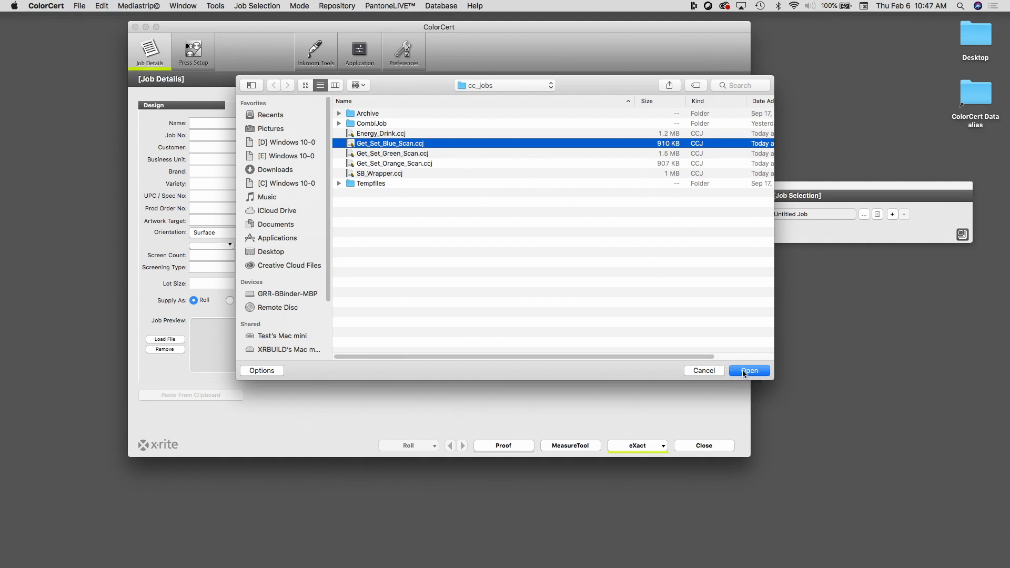
pyautogui.click(749, 370)
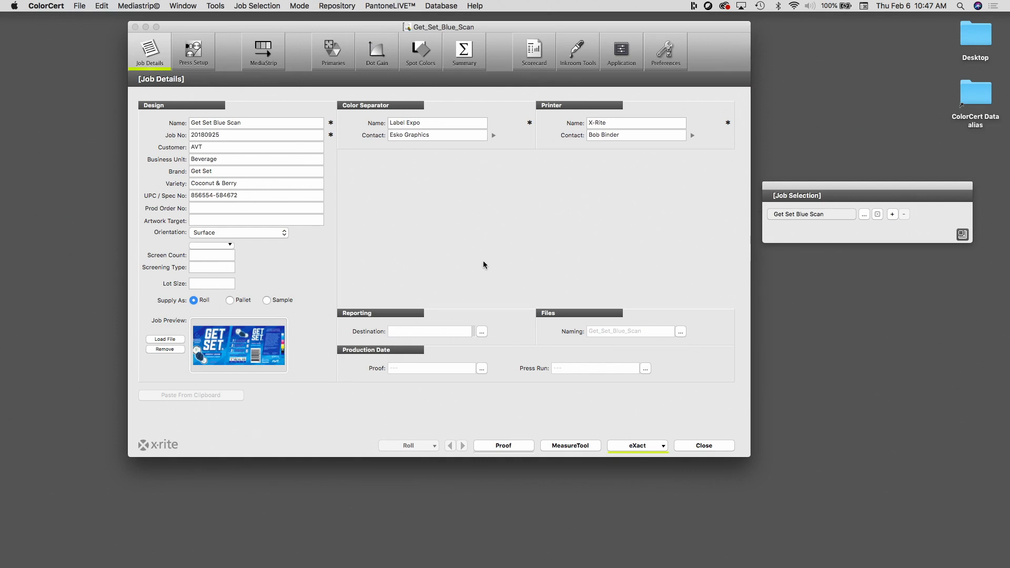
pyautogui.moveTo(597, 240)
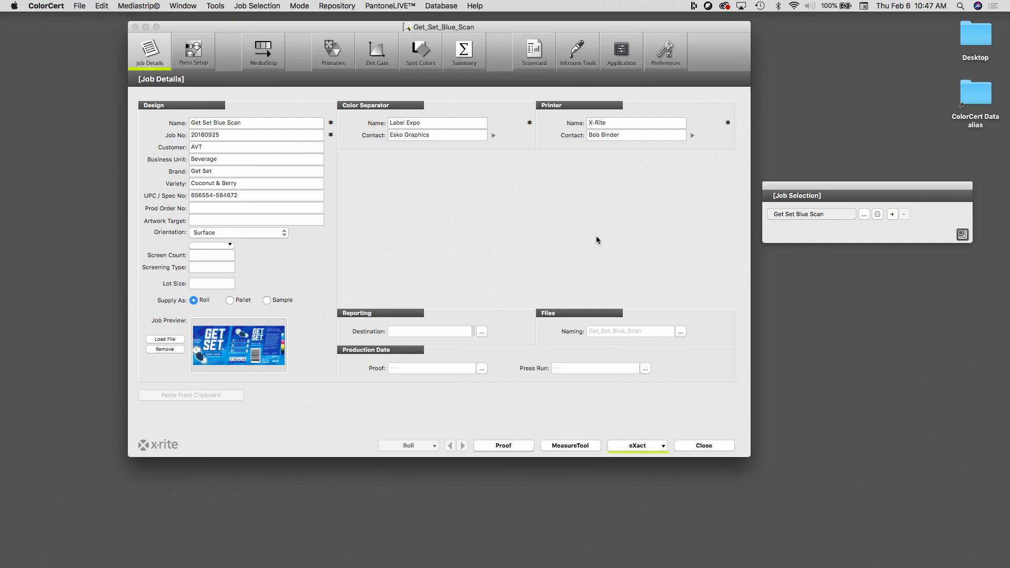
pyautogui.moveTo(890, 229)
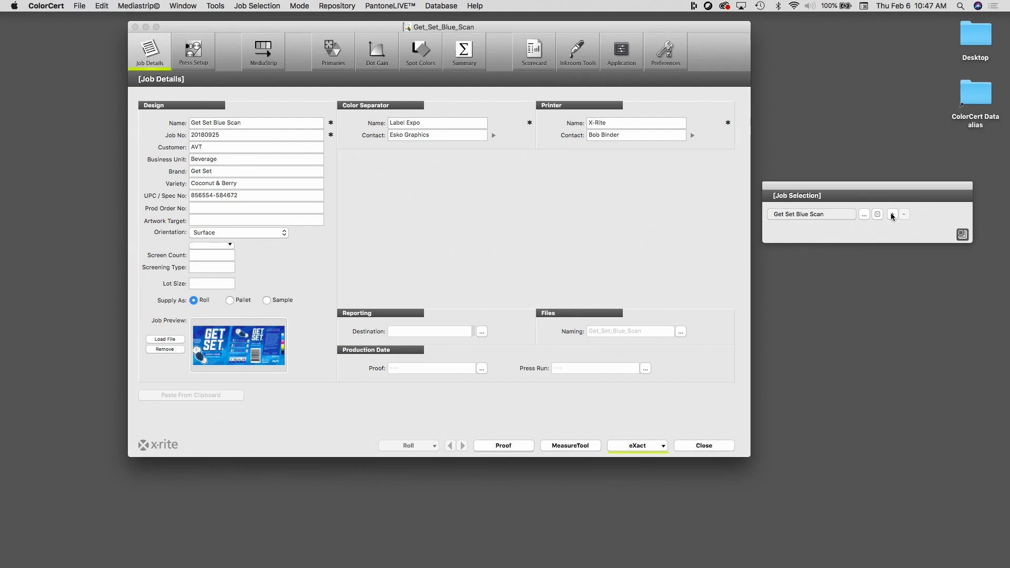
pyautogui.moveTo(892, 215)
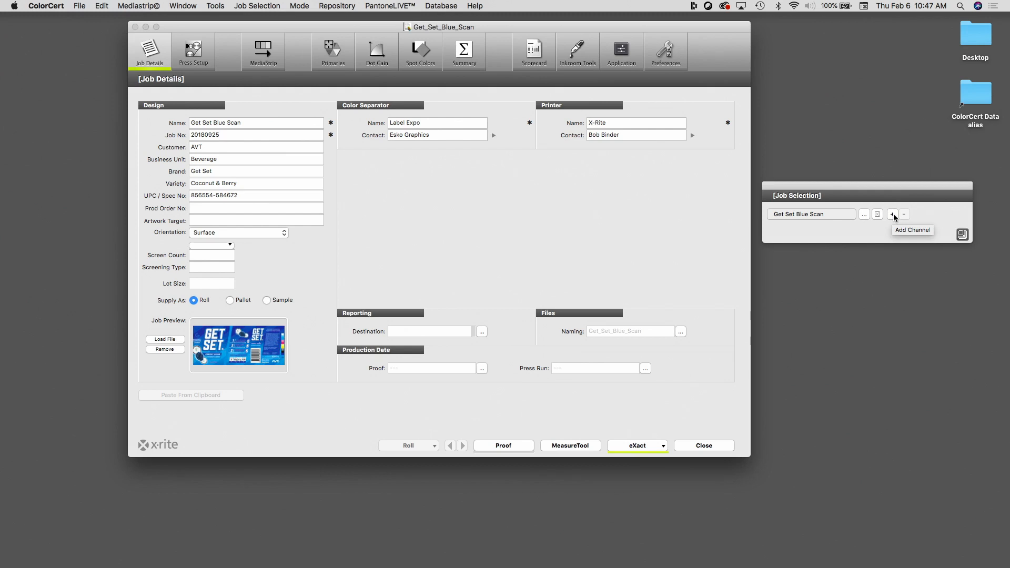
pyautogui.click(892, 214)
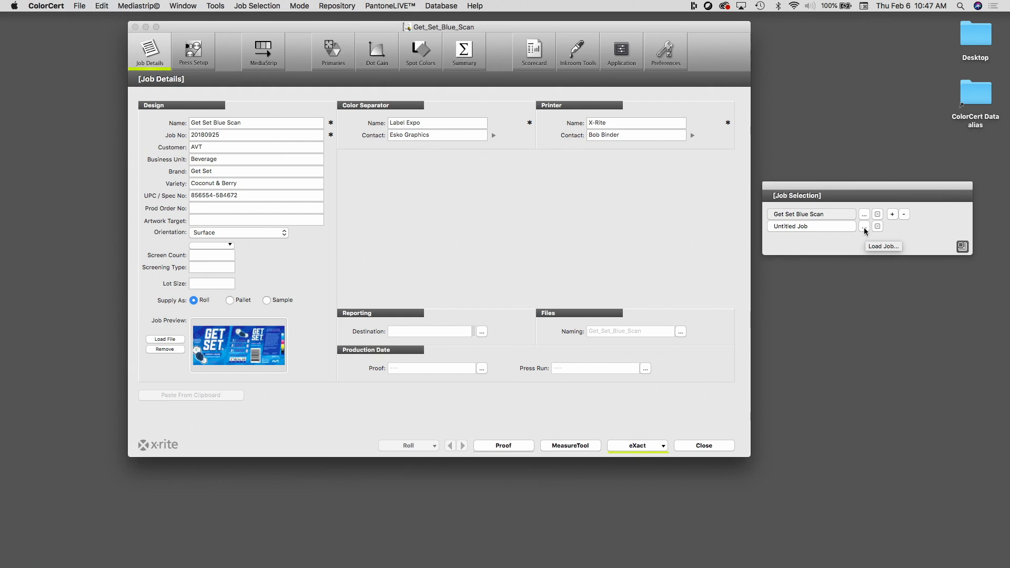
pyautogui.click(863, 226)
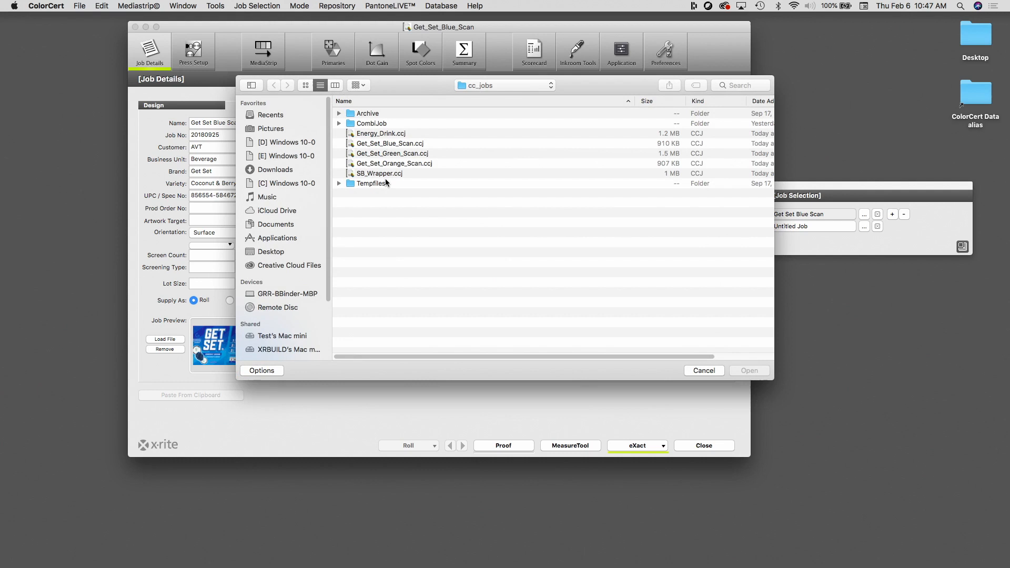
pyautogui.doubleClick(379, 172)
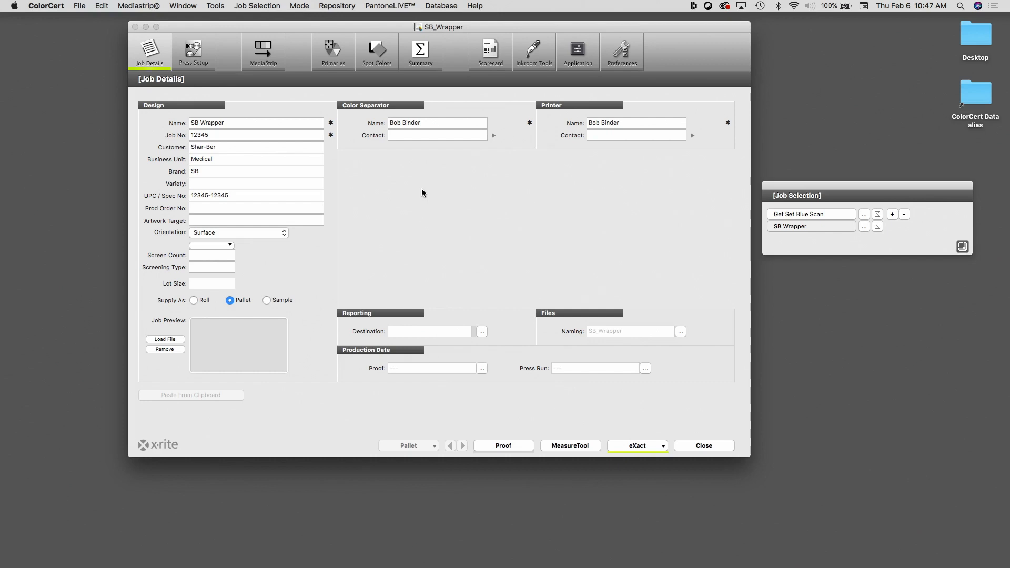
pyautogui.moveTo(808, 216)
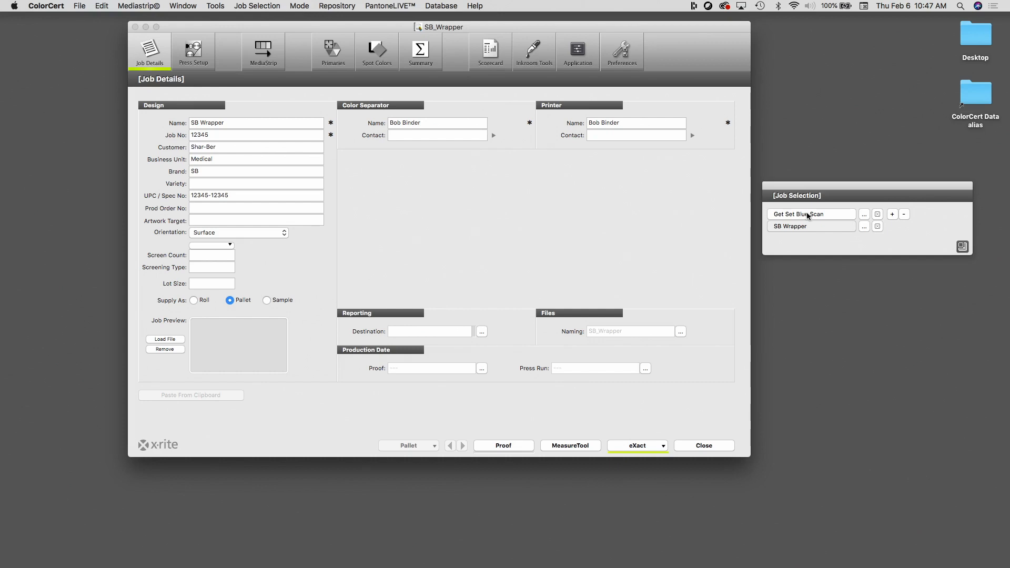
pyautogui.moveTo(808, 215)
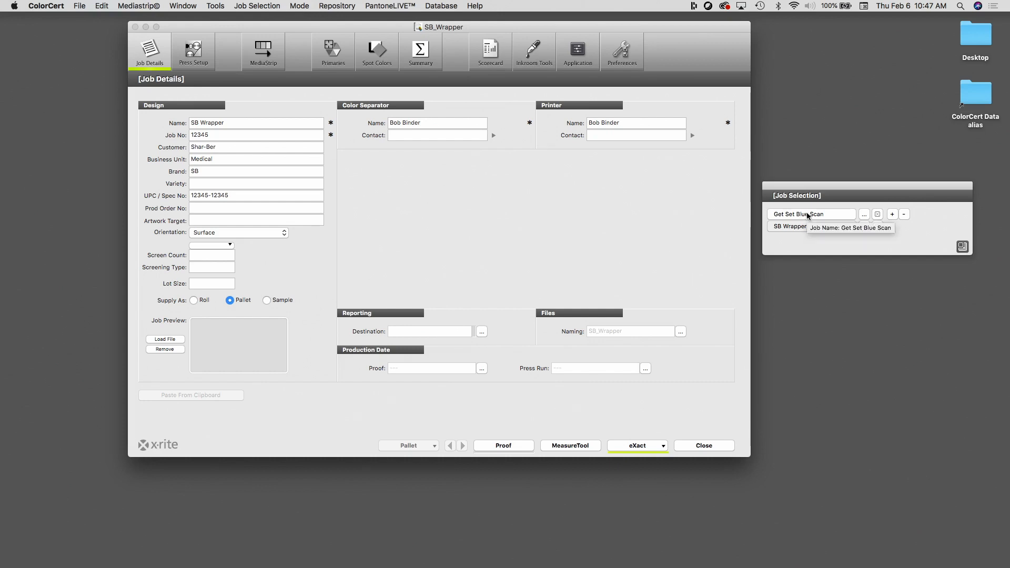
pyautogui.moveTo(805, 236)
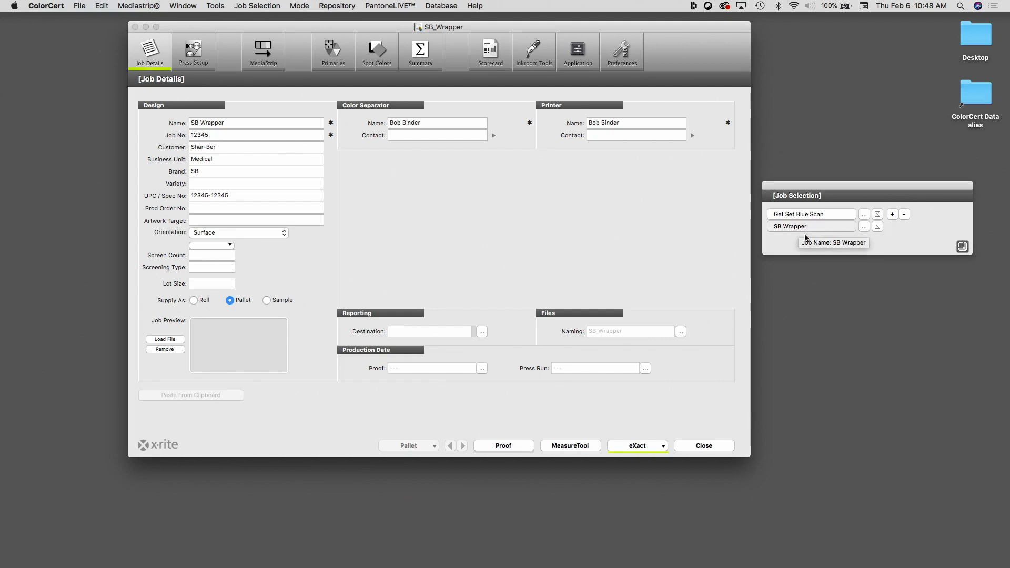
pyautogui.moveTo(788, 242)
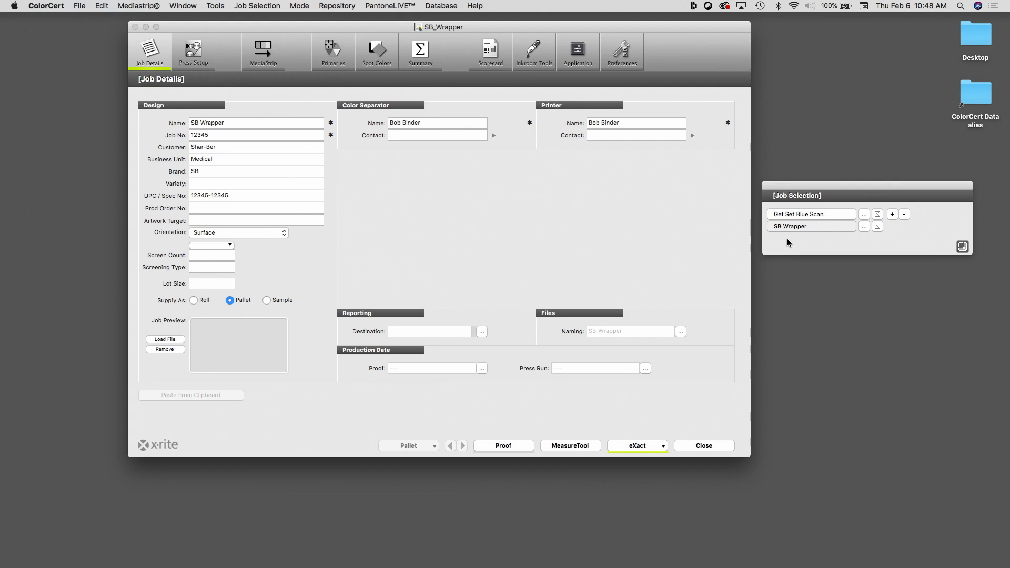
pyautogui.moveTo(798, 226)
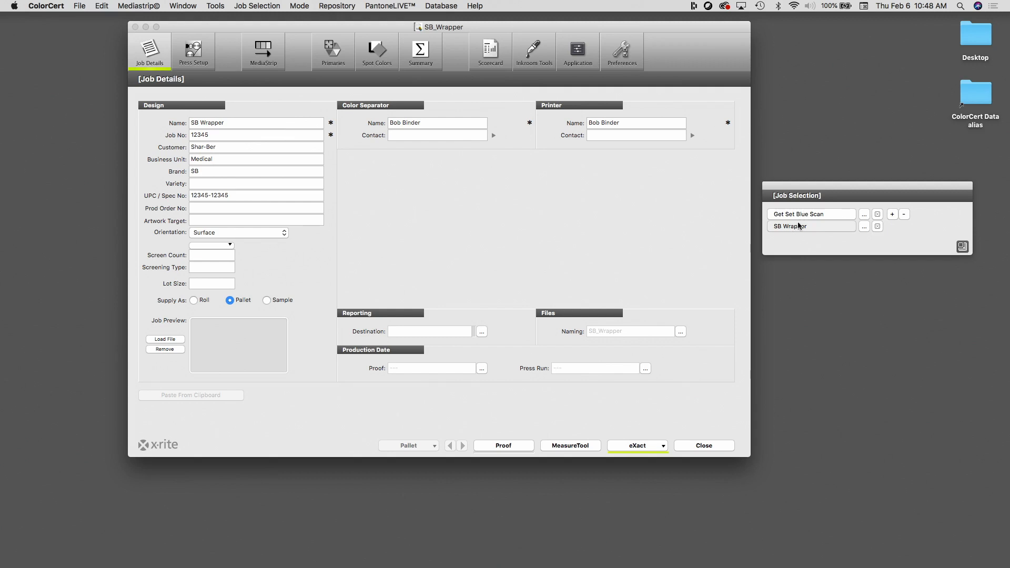
pyautogui.moveTo(822, 221)
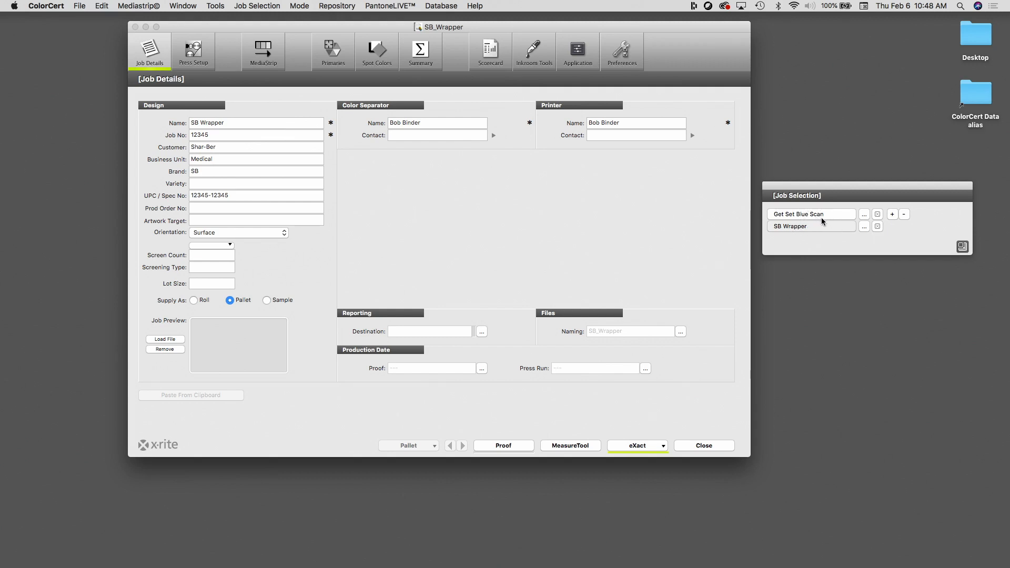
pyautogui.moveTo(824, 216)
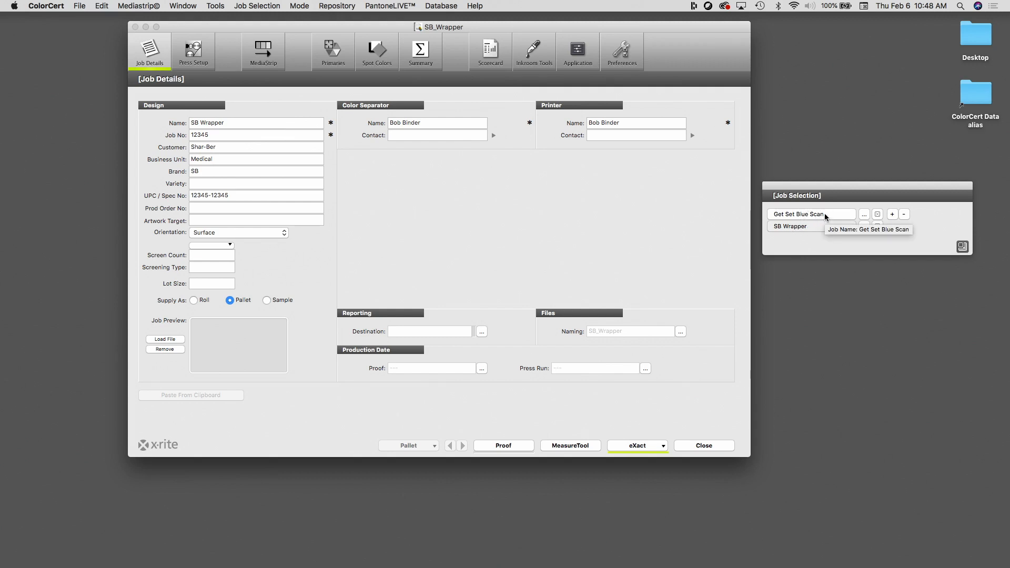
pyautogui.click(811, 214)
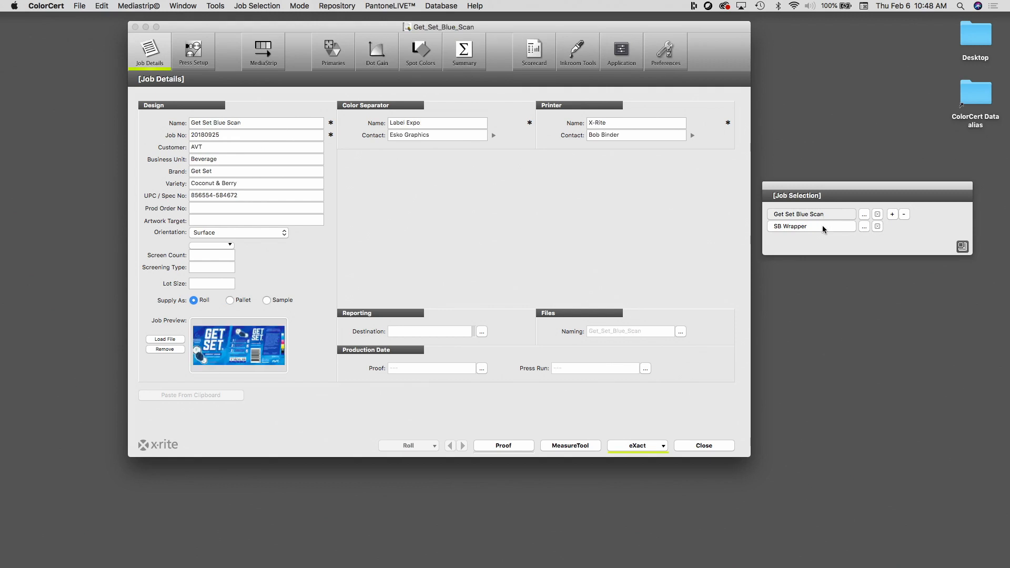
pyautogui.click(811, 226)
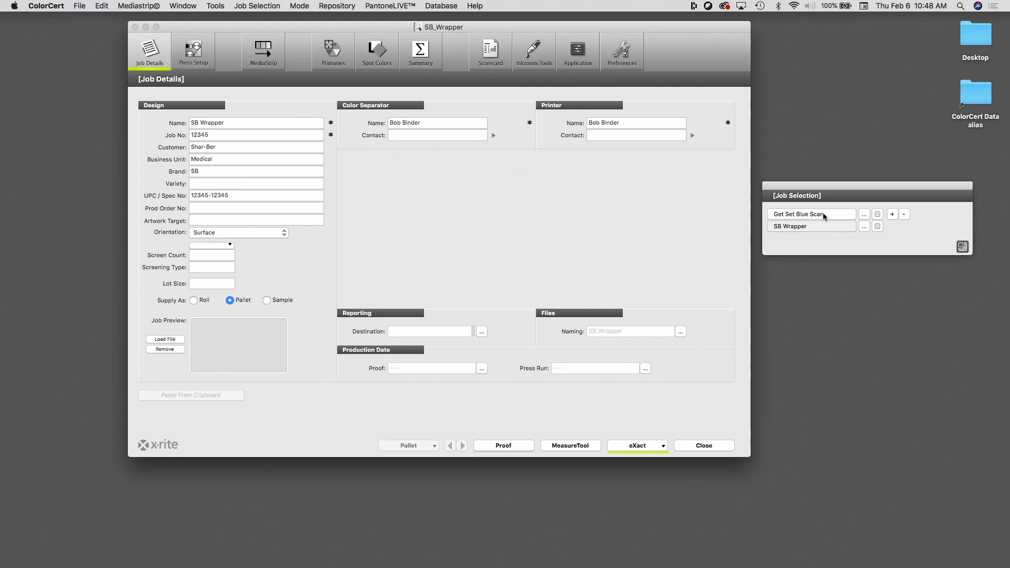
pyautogui.click(811, 214)
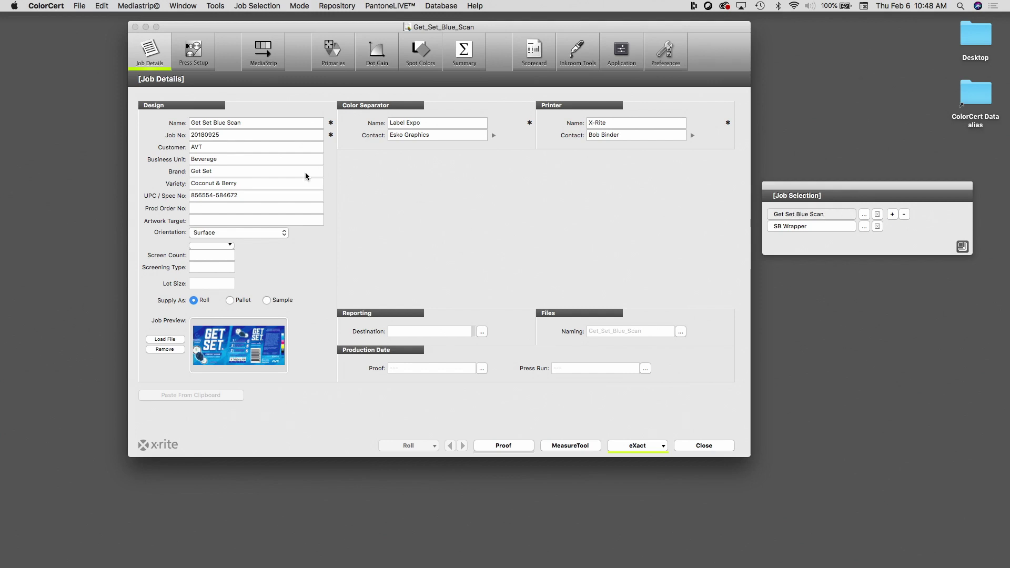
pyautogui.moveTo(475, 248)
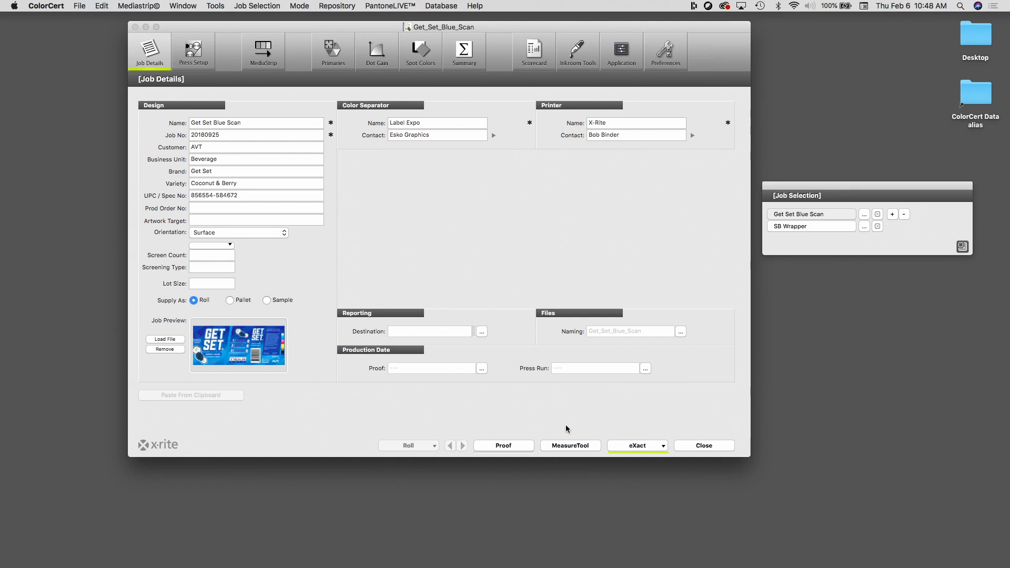
pyautogui.moveTo(570, 433)
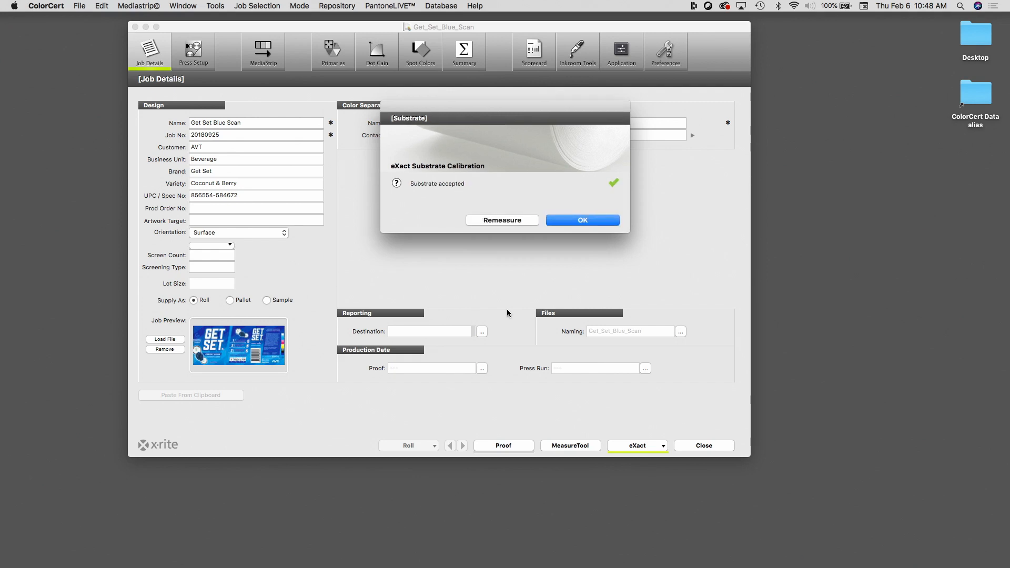
# - Accept the substrate, scan the Single Row mediastrip with the eXact for a score of 79, and close MeasureTool
pyautogui.click(583, 220)
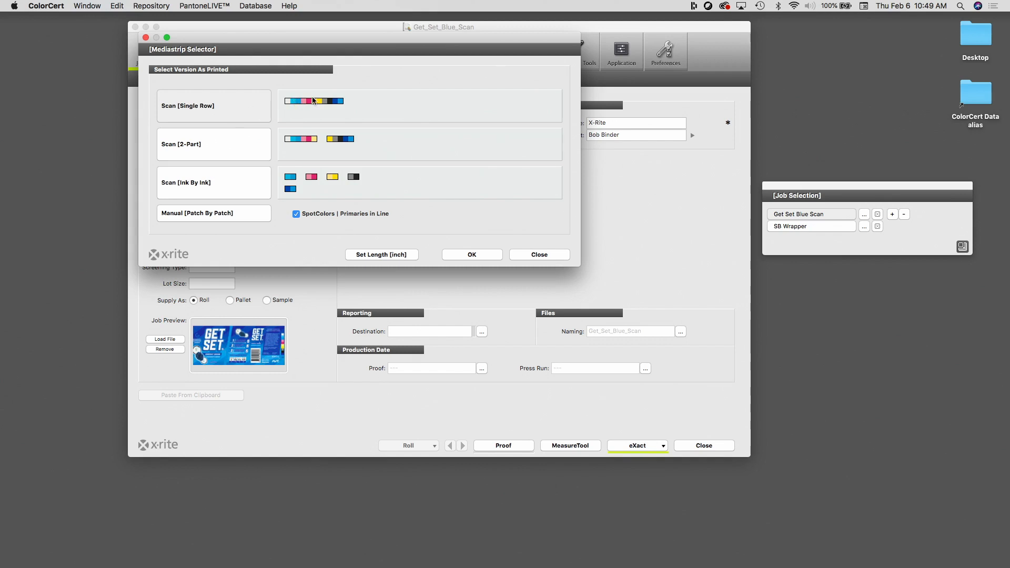
pyautogui.moveTo(415, 247)
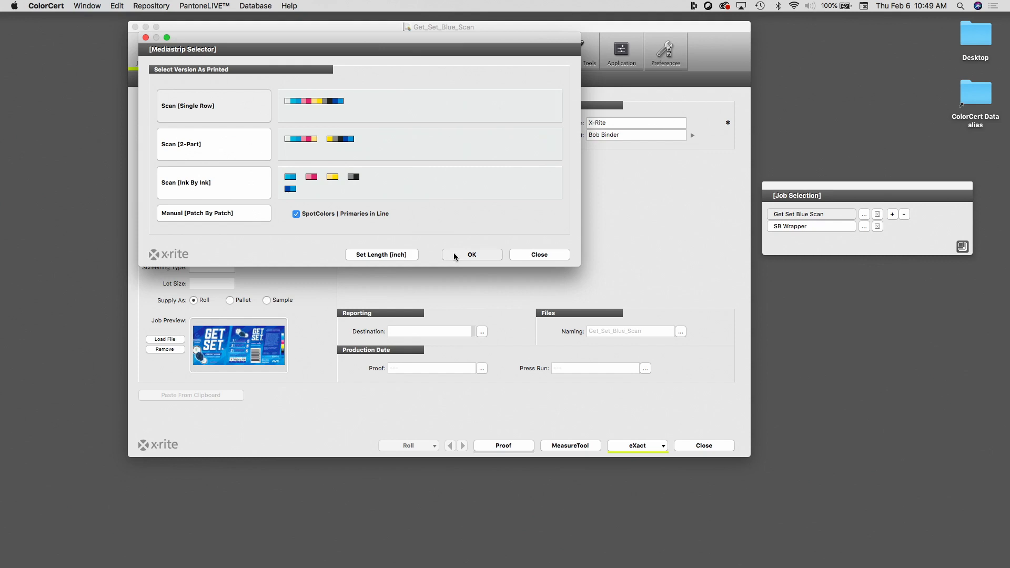
pyautogui.click(472, 254)
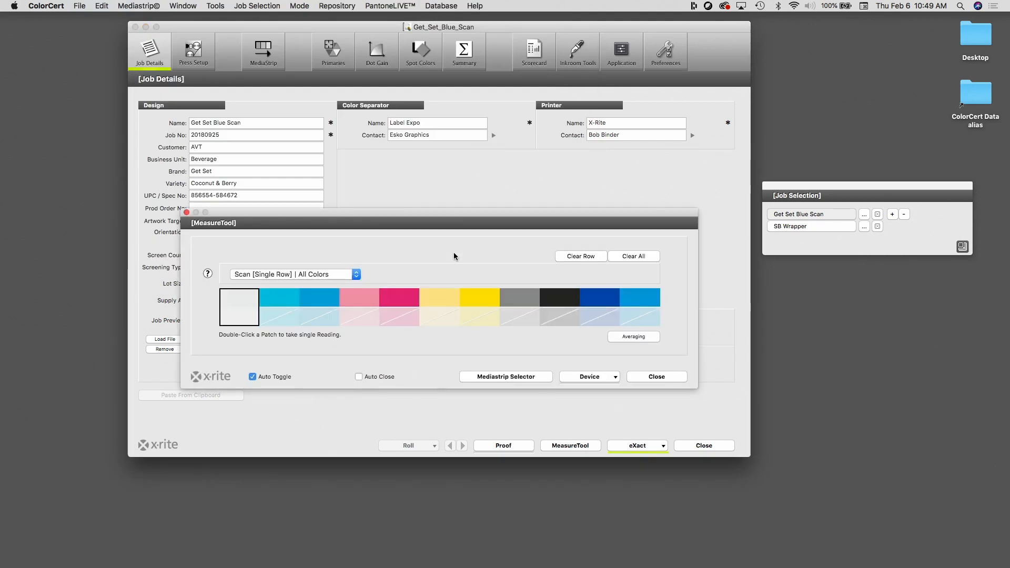
pyautogui.click(589, 377)
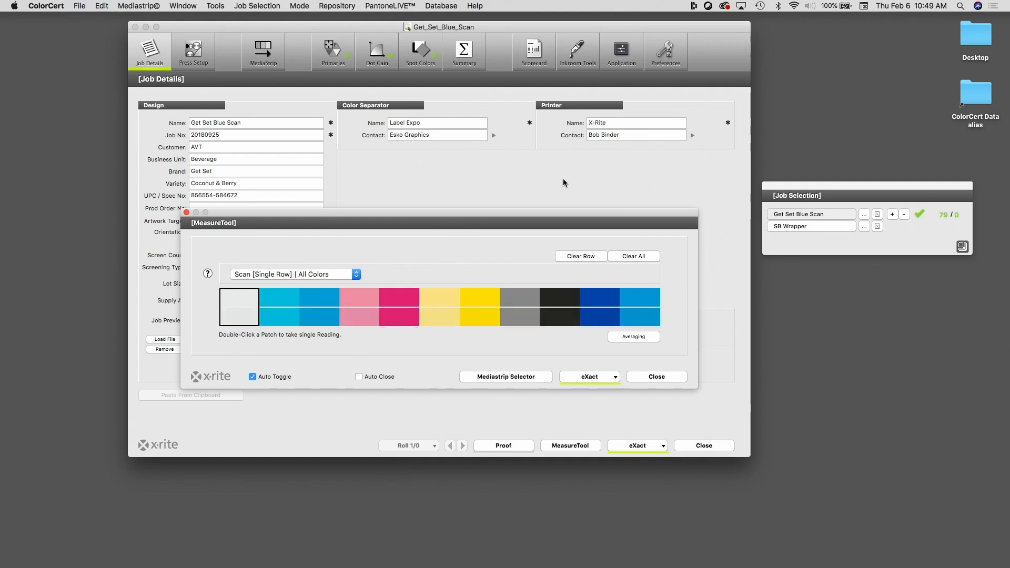
pyautogui.moveTo(680, 384)
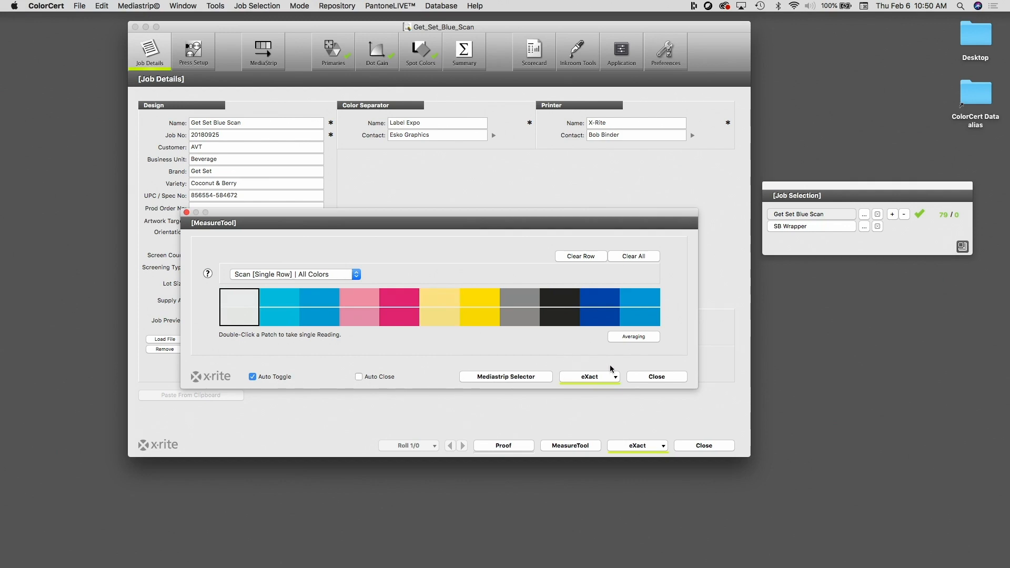
pyautogui.click(656, 377)
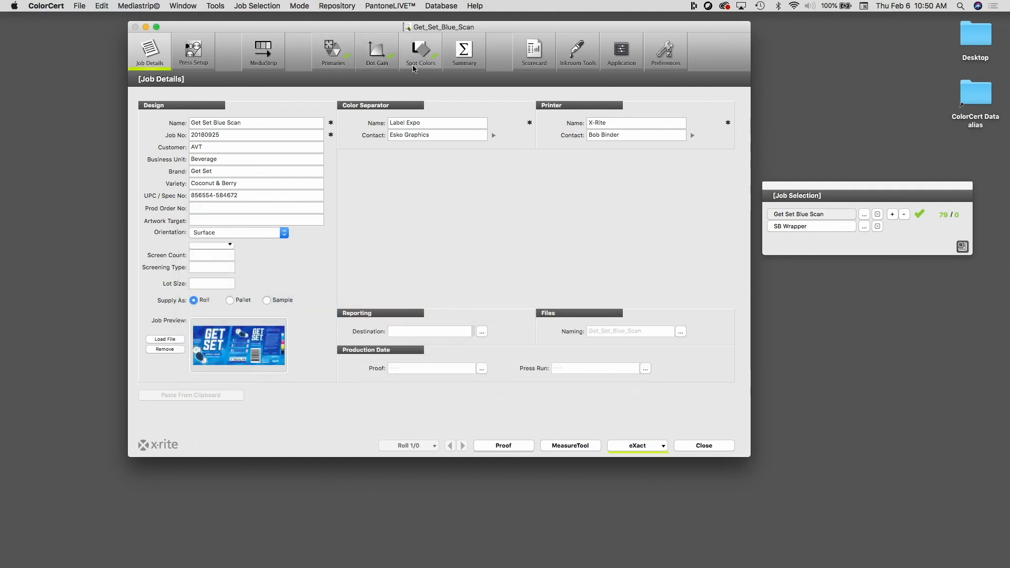
# - Save the acceptable 79-score measurement as roll 1 from the Summary tab
pyautogui.click(464, 50)
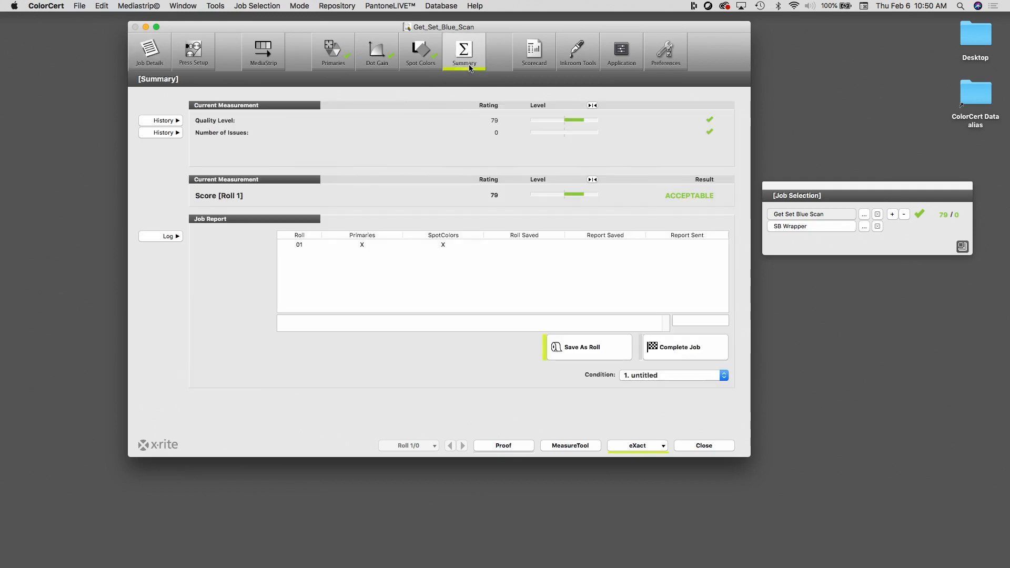
pyautogui.moveTo(479, 112)
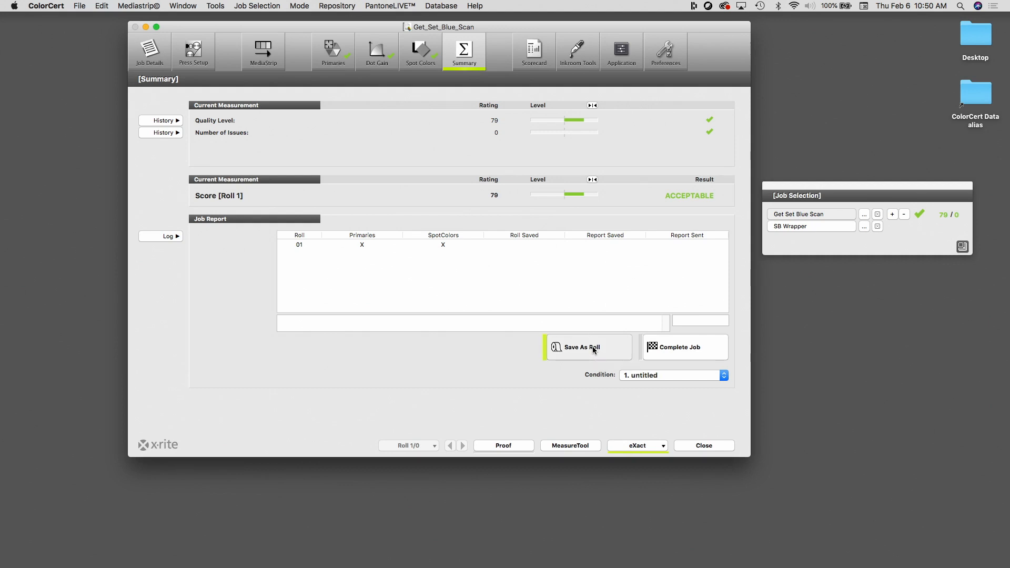
pyautogui.click(587, 347)
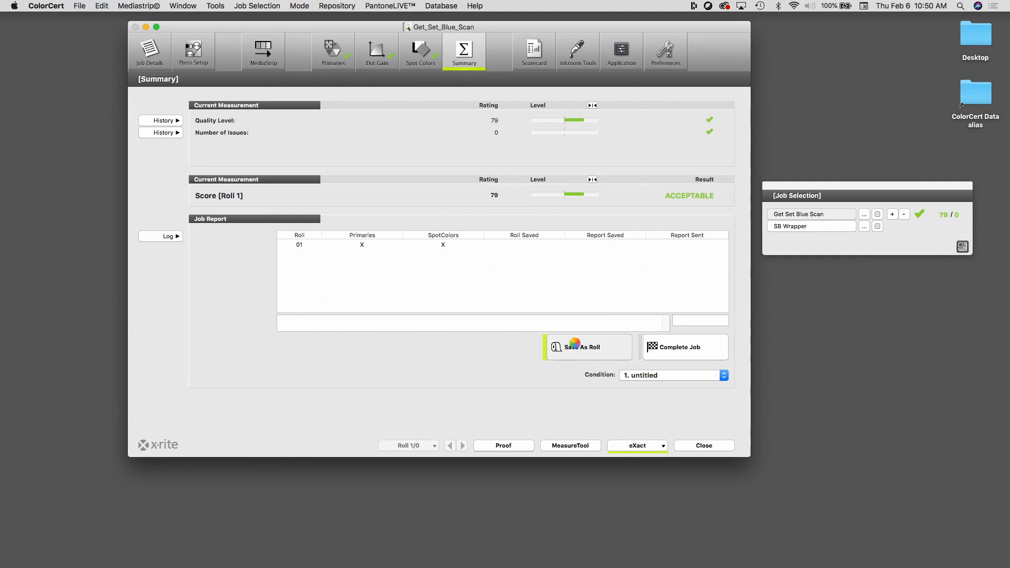
pyautogui.click(588, 348)
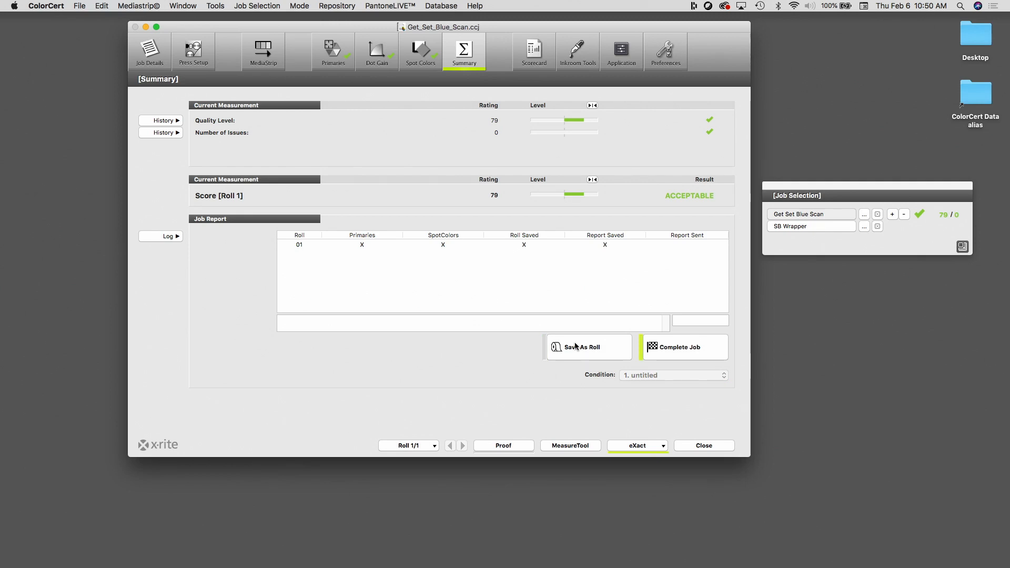
pyautogui.moveTo(802, 229)
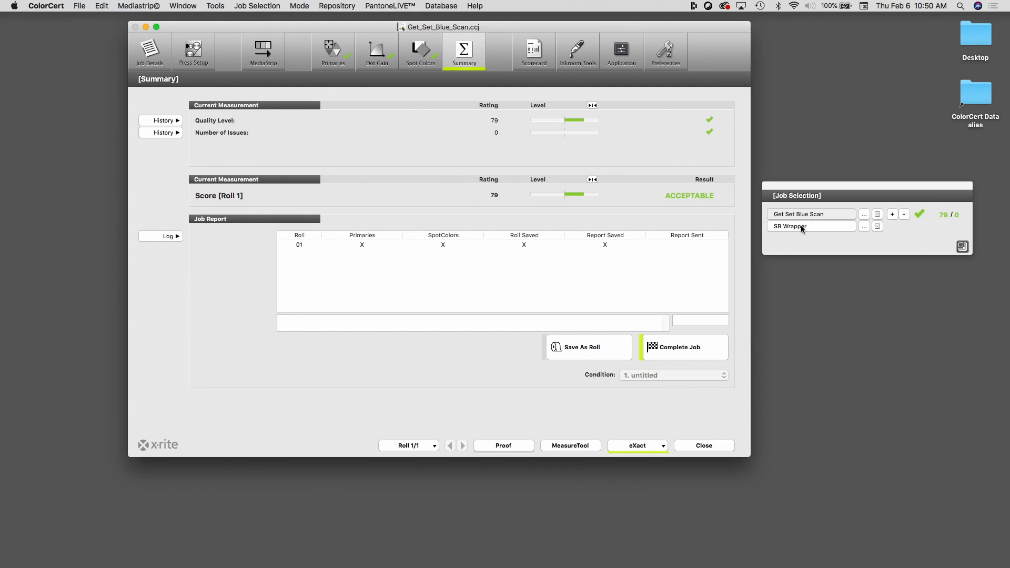
# - Switch to SB Wrapper and read its SB Rich Blue patches for an acceptable score of 93
pyautogui.click(811, 227)
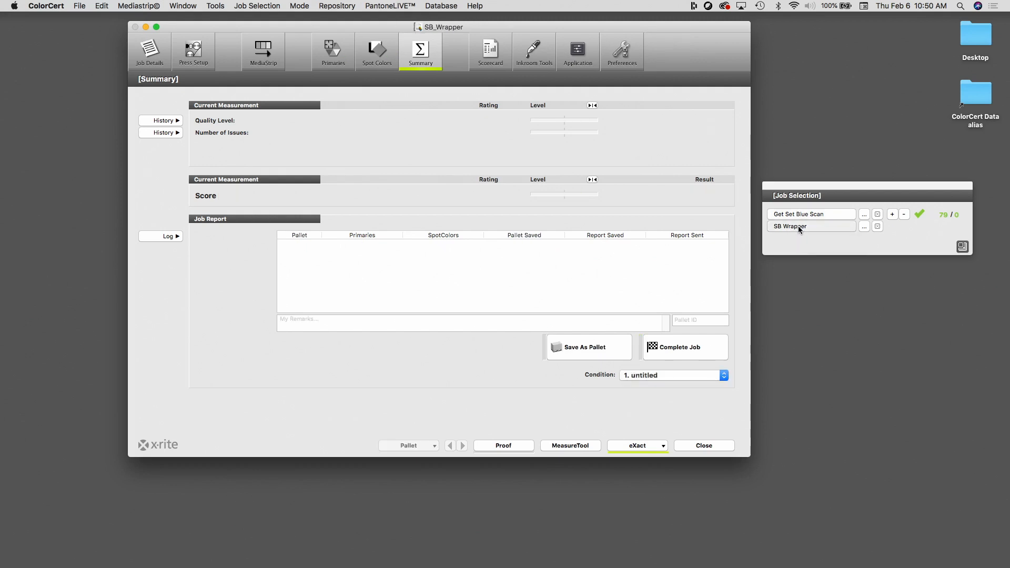
pyautogui.moveTo(797, 245)
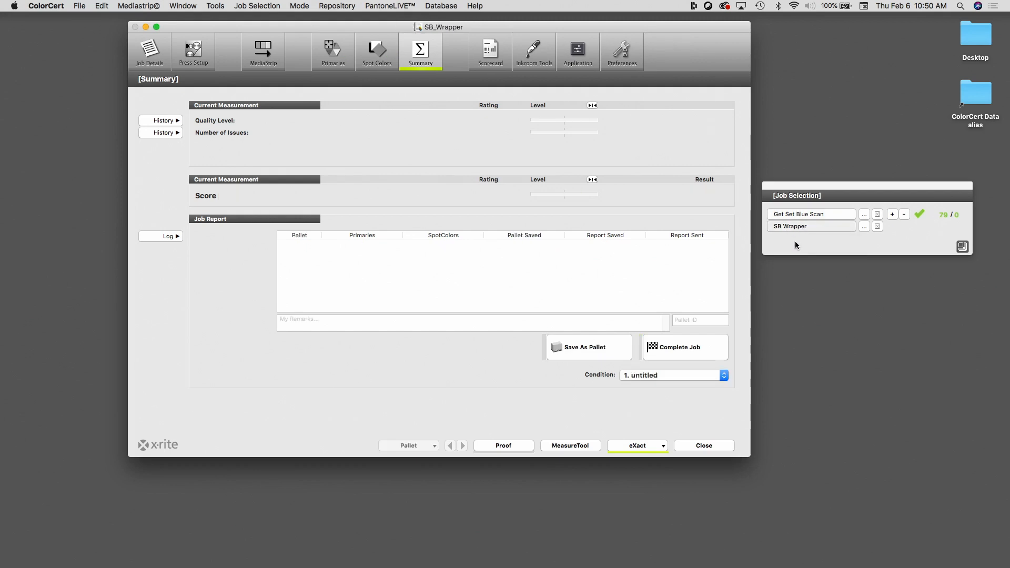
pyautogui.moveTo(656, 363)
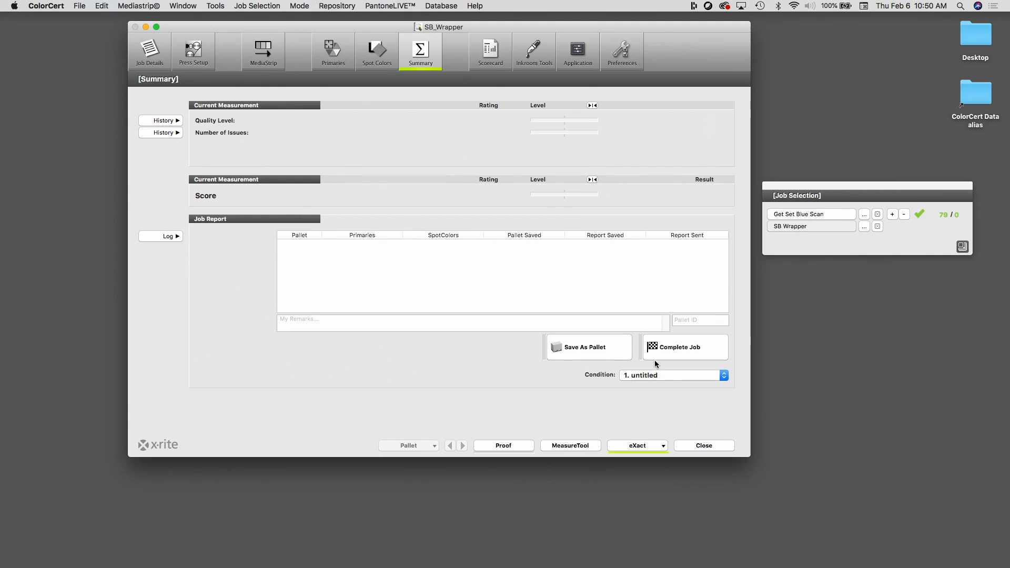
pyautogui.moveTo(576, 448)
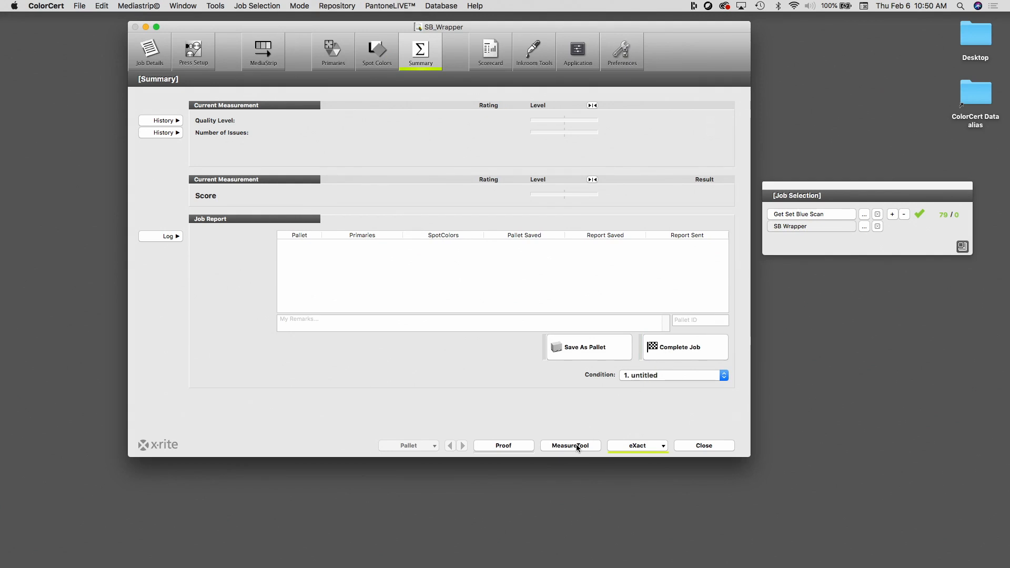
pyautogui.click(570, 446)
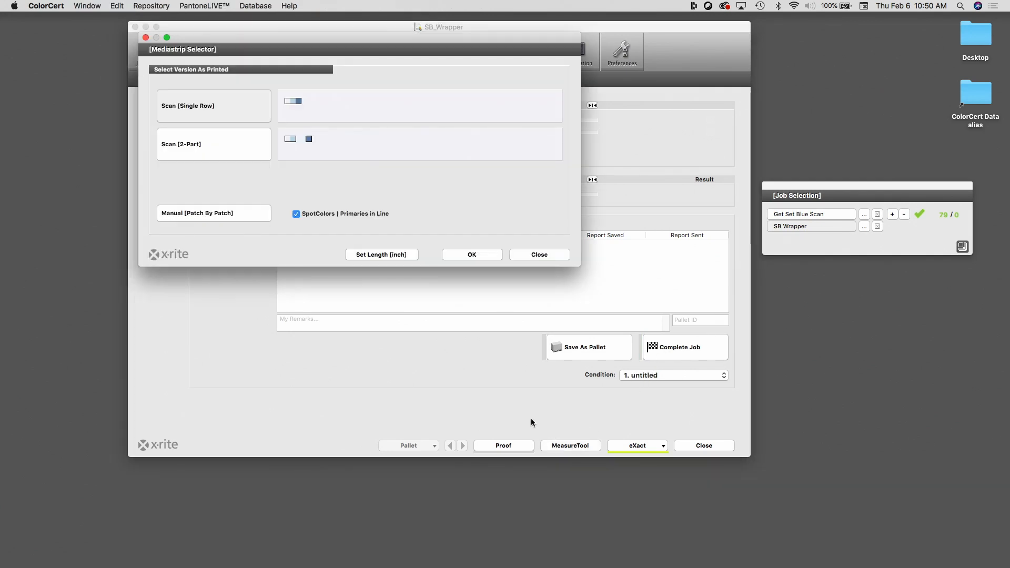
pyautogui.moveTo(538, 408)
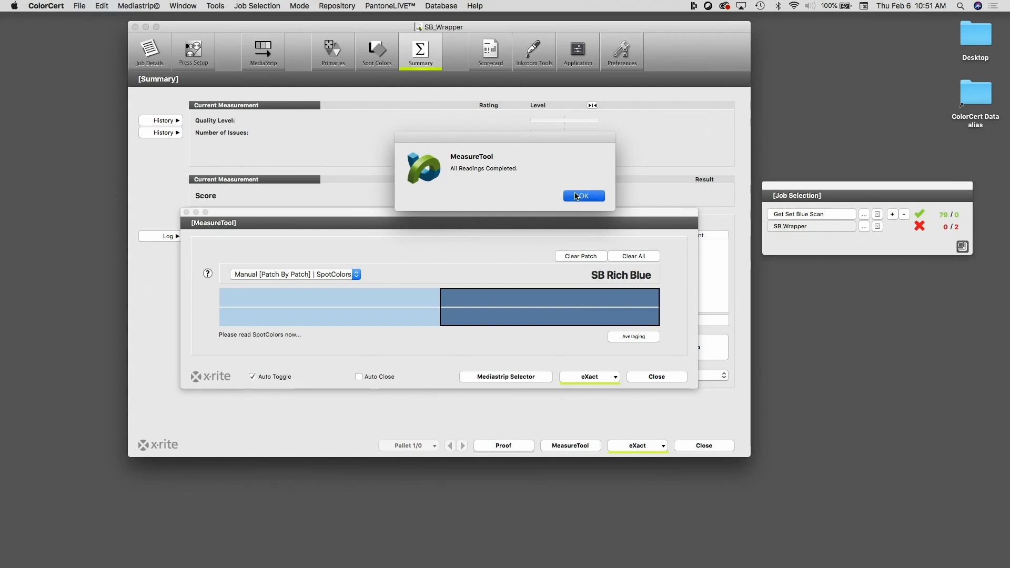
pyautogui.click(583, 196)
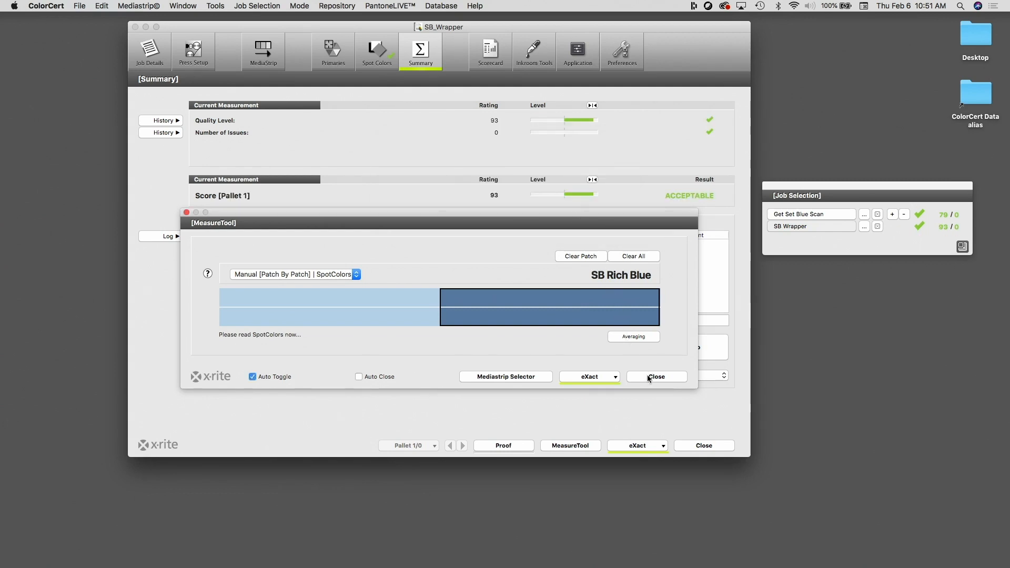
# - Close MeasureTool and save the SB Wrapper measurement as pallet 1
pyautogui.click(656, 377)
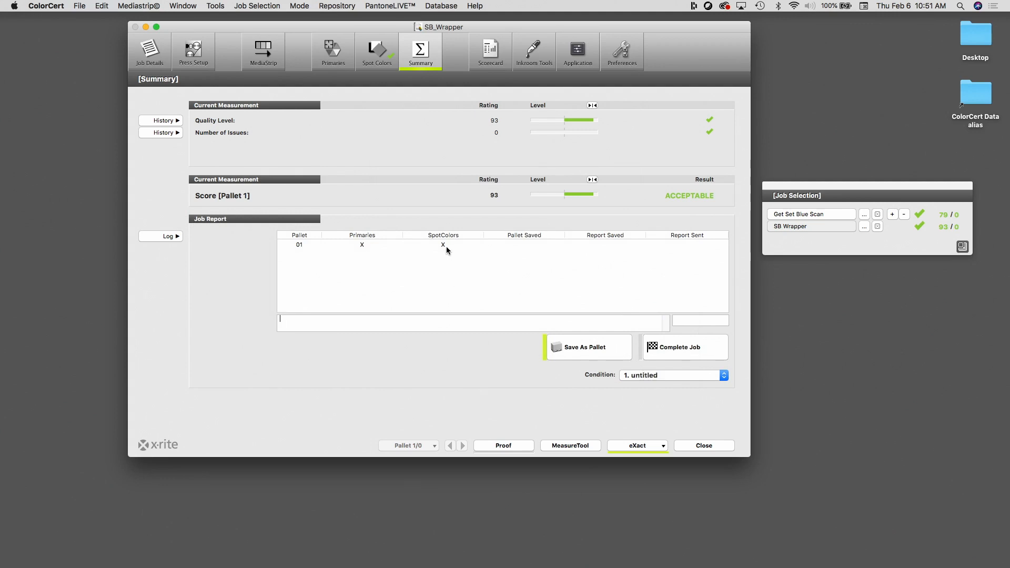
pyautogui.moveTo(453, 247)
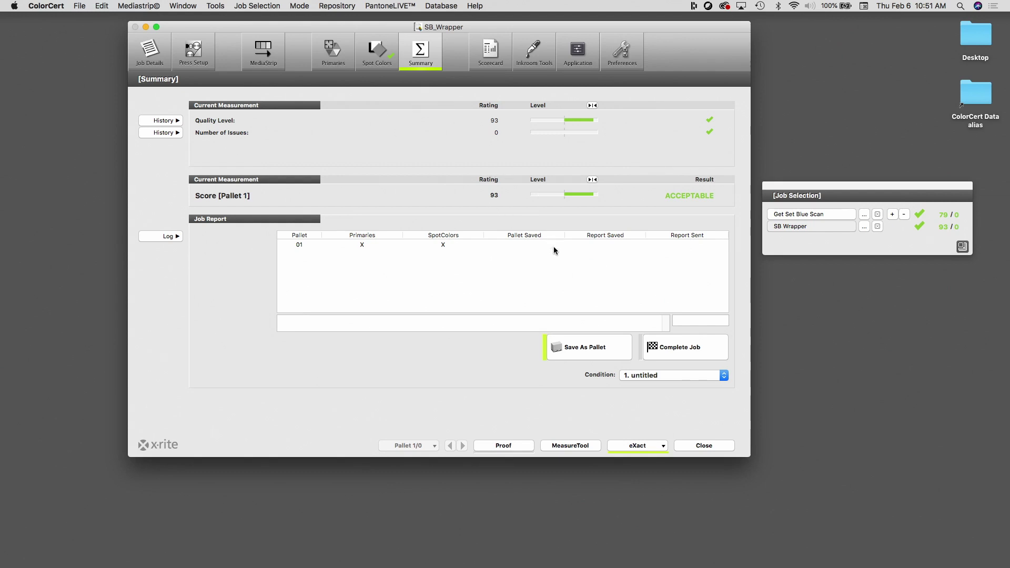
pyautogui.moveTo(590, 347)
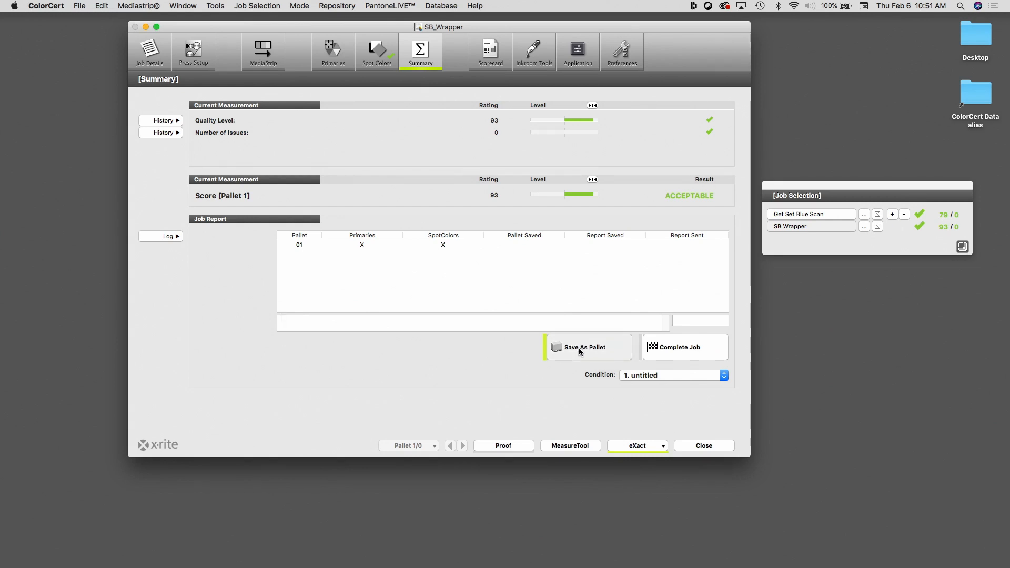
pyautogui.click(589, 347)
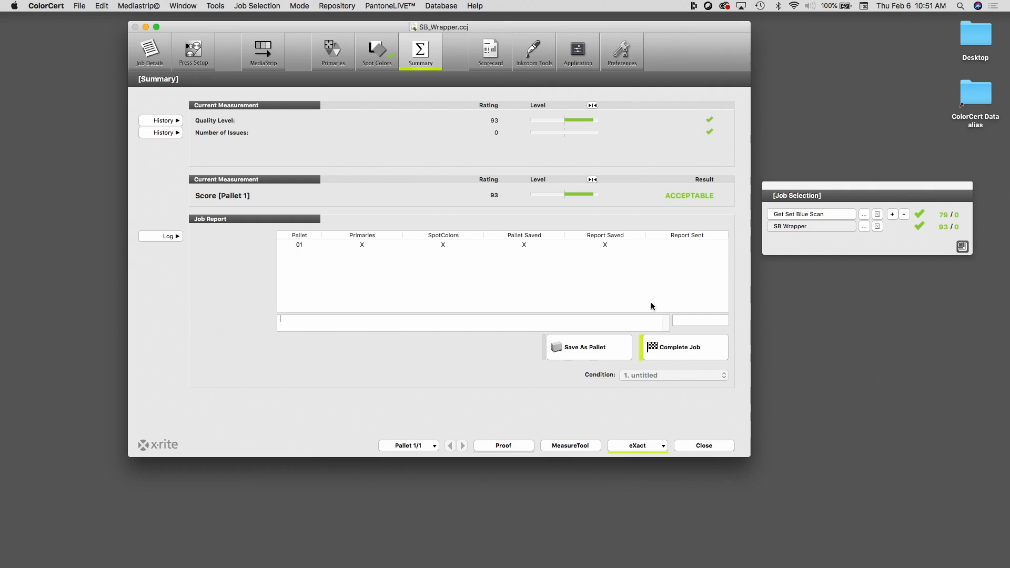
pyautogui.moveTo(860, 259)
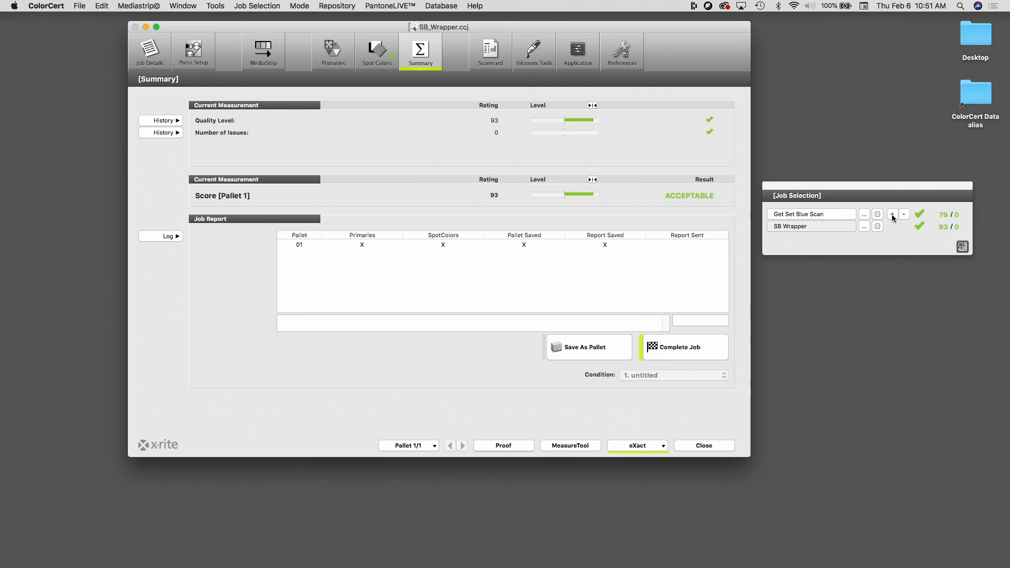
pyautogui.moveTo(891, 215)
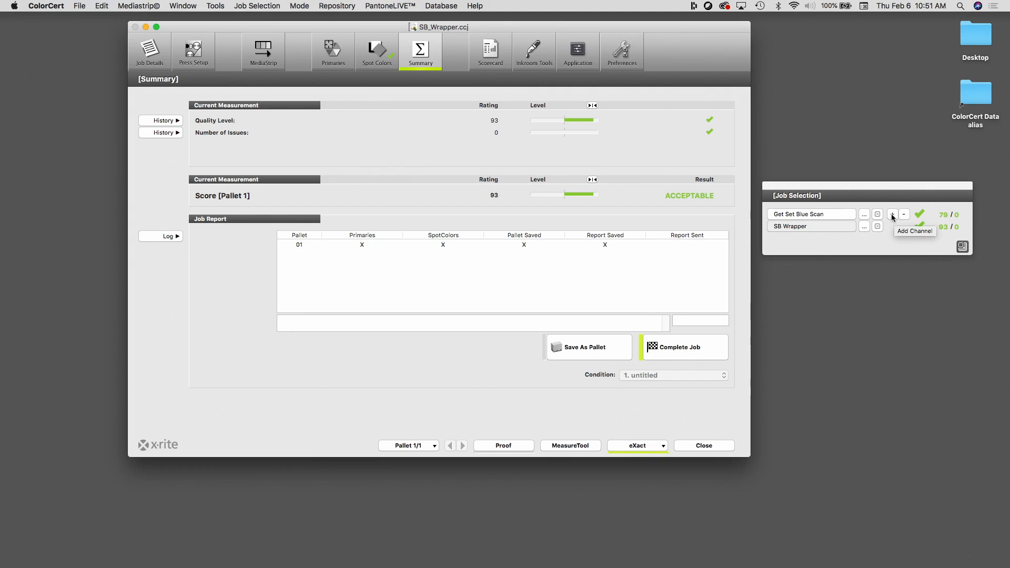
# - Add Get Set Orange Scan as a third job in the Job Selection list
pyautogui.click(892, 215)
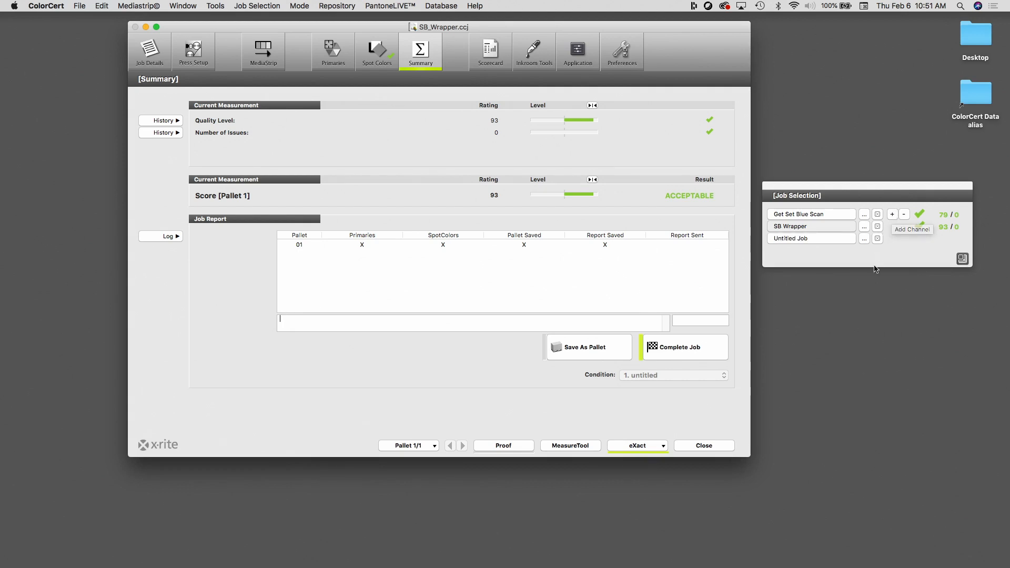
pyautogui.click(864, 237)
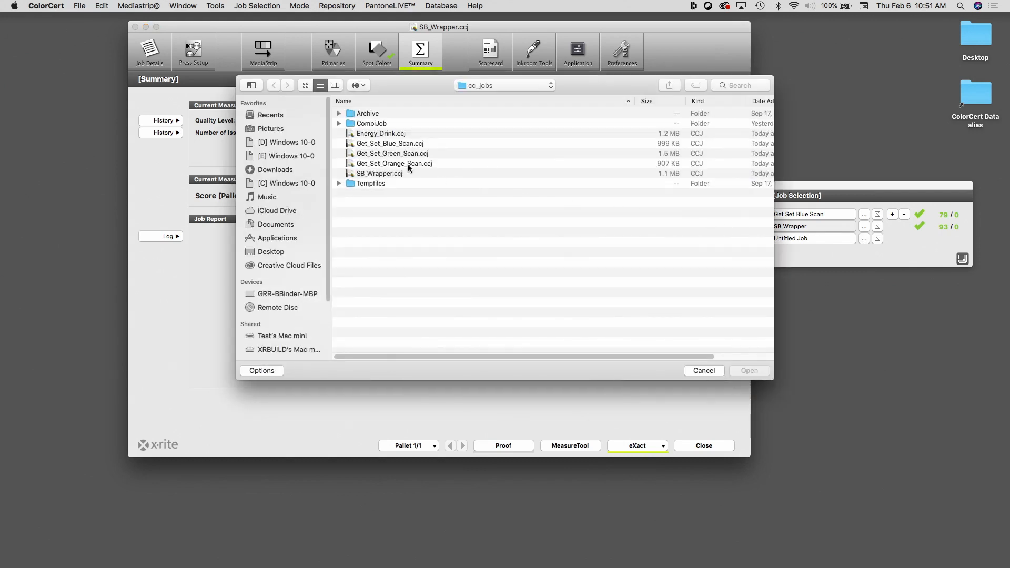
pyautogui.doubleClick(393, 163)
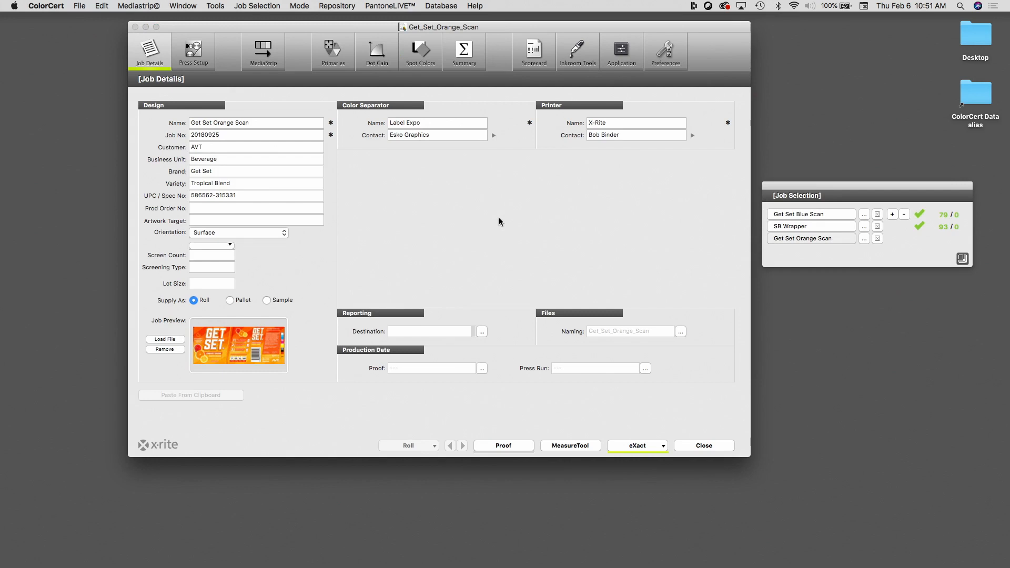
pyautogui.moveTo(550, 330)
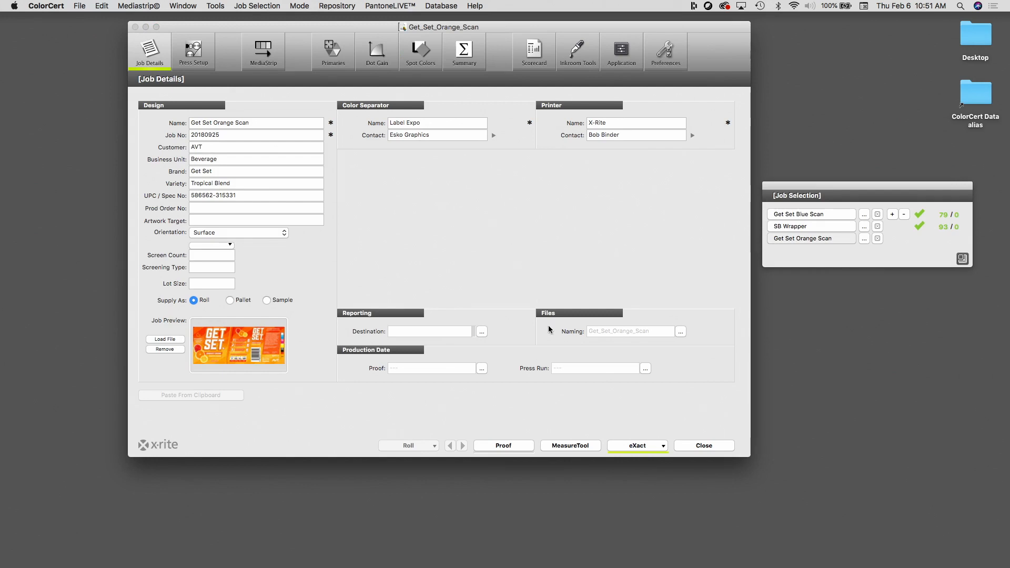
# - Scan the orange job's strip for a score of 61 and review its spot colour pass/fail results
pyautogui.click(638, 446)
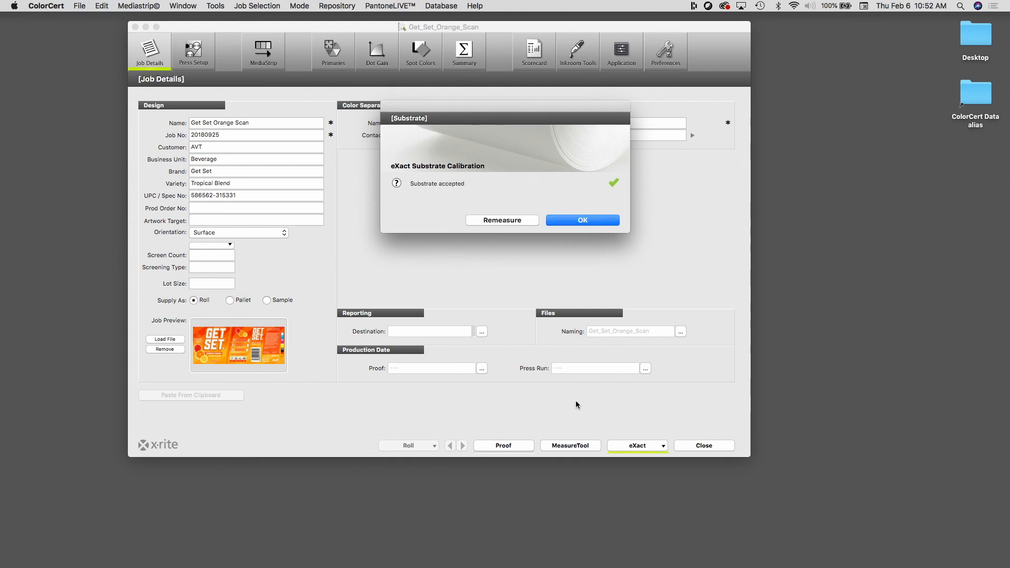
pyautogui.click(583, 220)
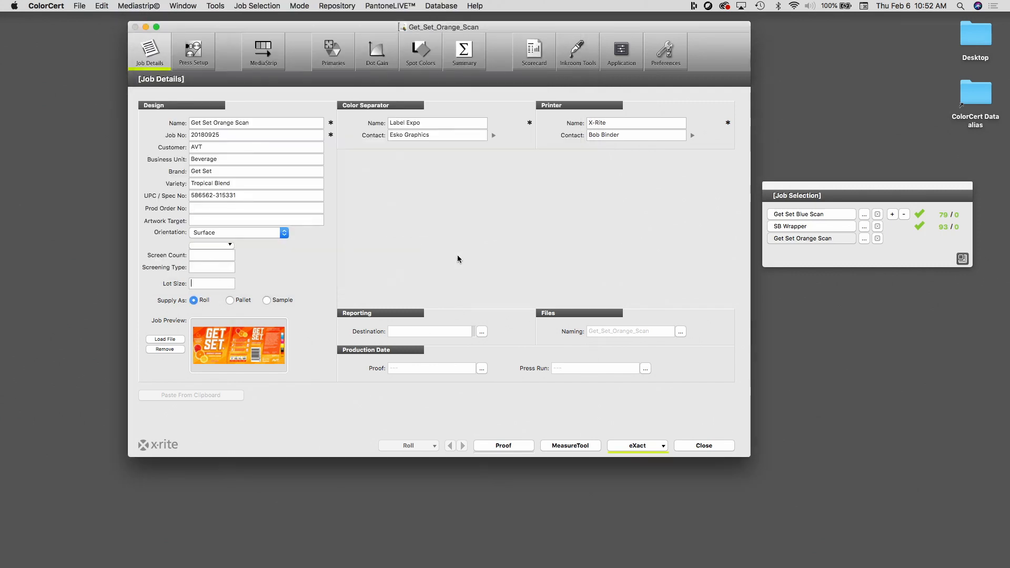
pyautogui.click(571, 446)
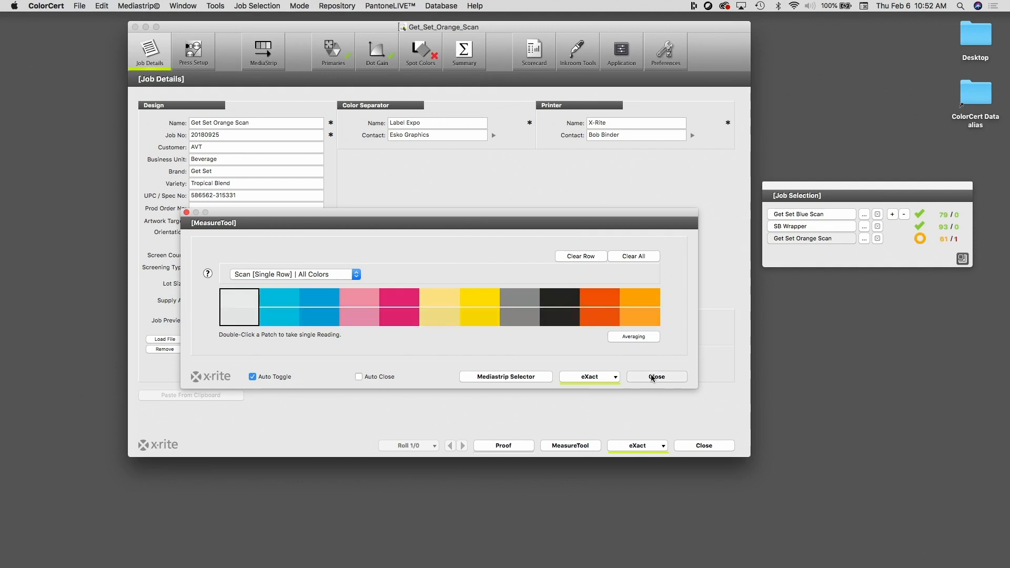
pyautogui.click(656, 376)
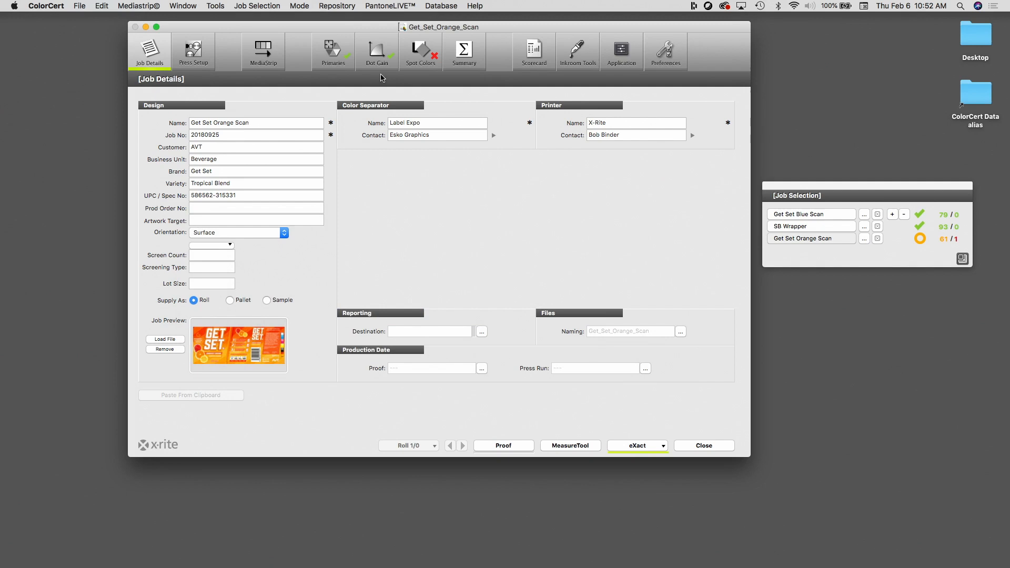
pyautogui.click(420, 51)
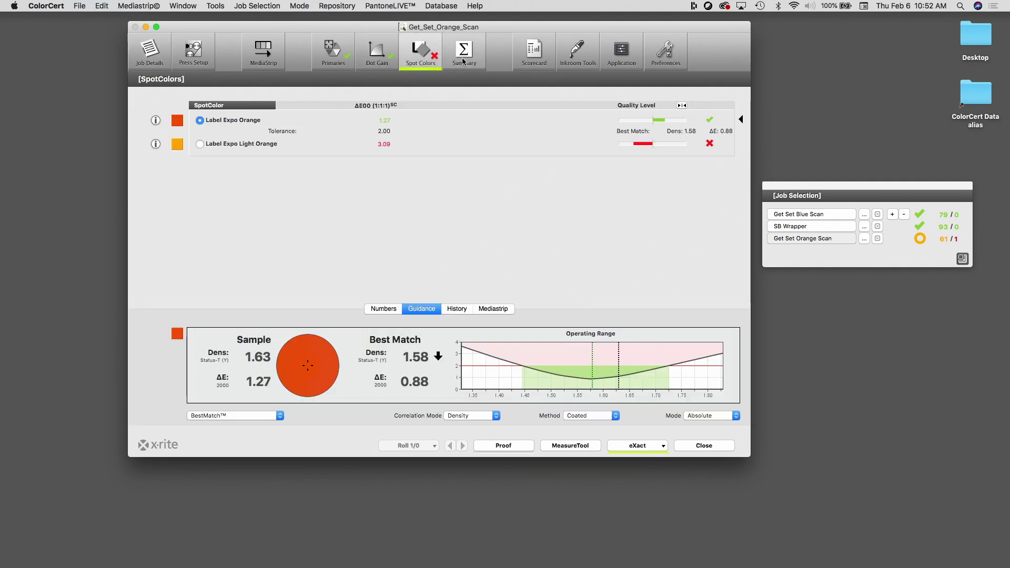
# - Save the orange reading as roll 1, then switch to the Get Set Blue Scan job
pyautogui.click(463, 50)
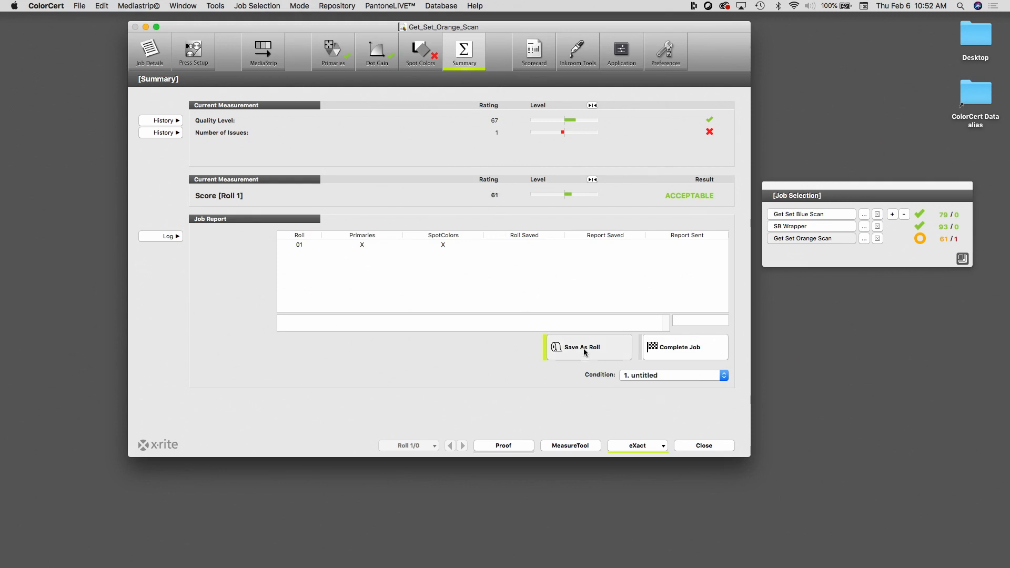
pyautogui.click(587, 347)
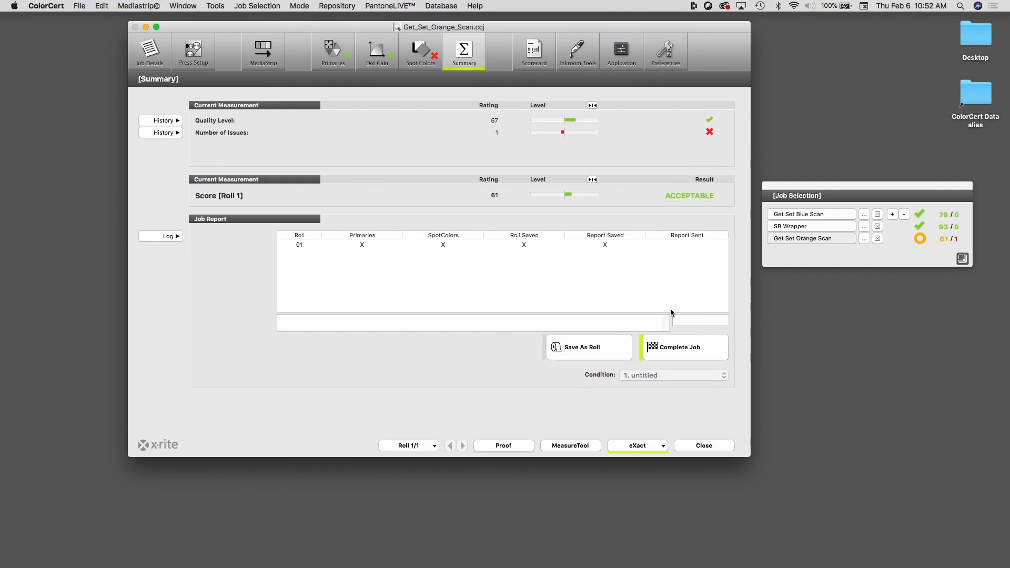
pyautogui.moveTo(826, 230)
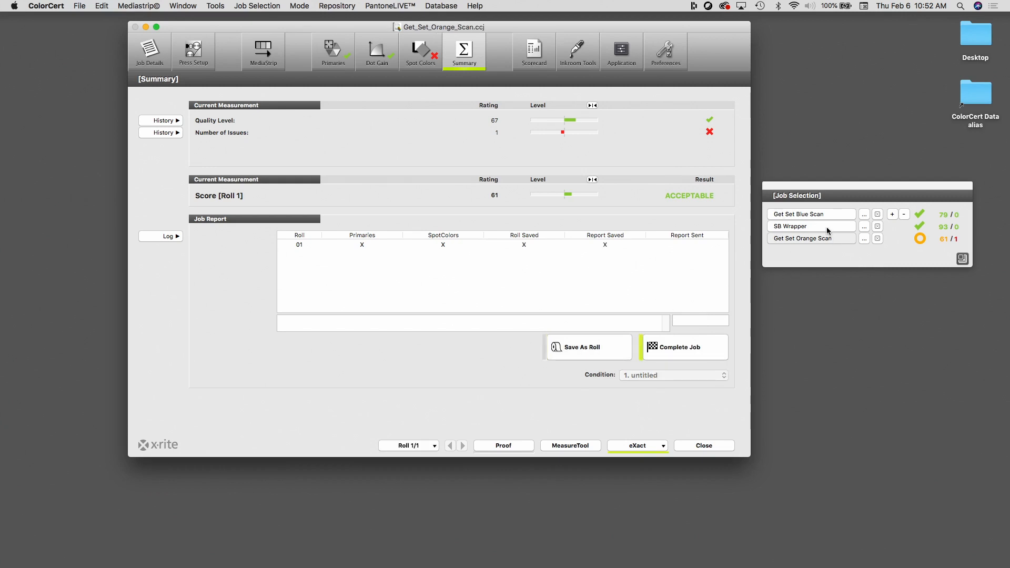
pyautogui.moveTo(826, 229)
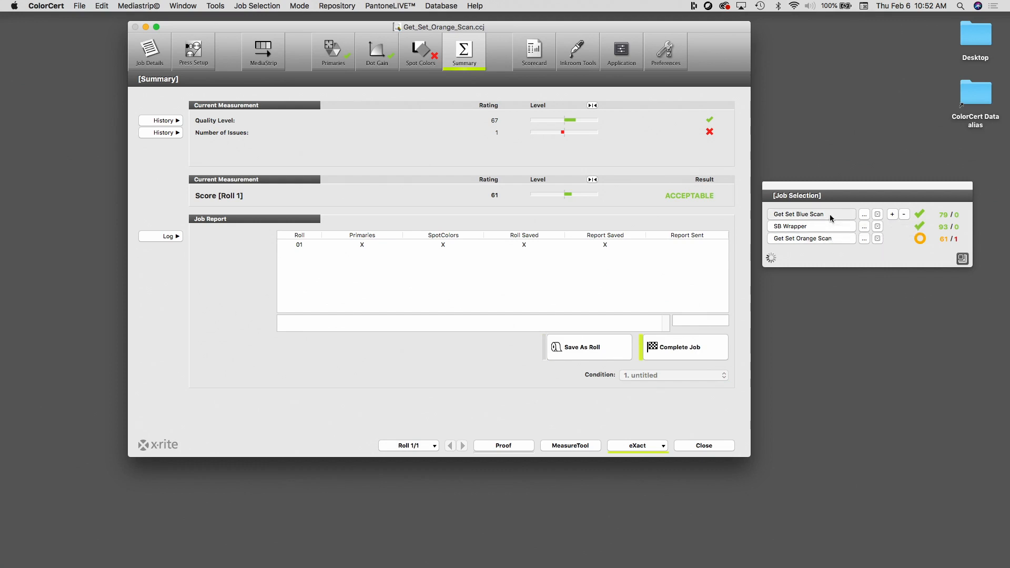
pyautogui.click(812, 215)
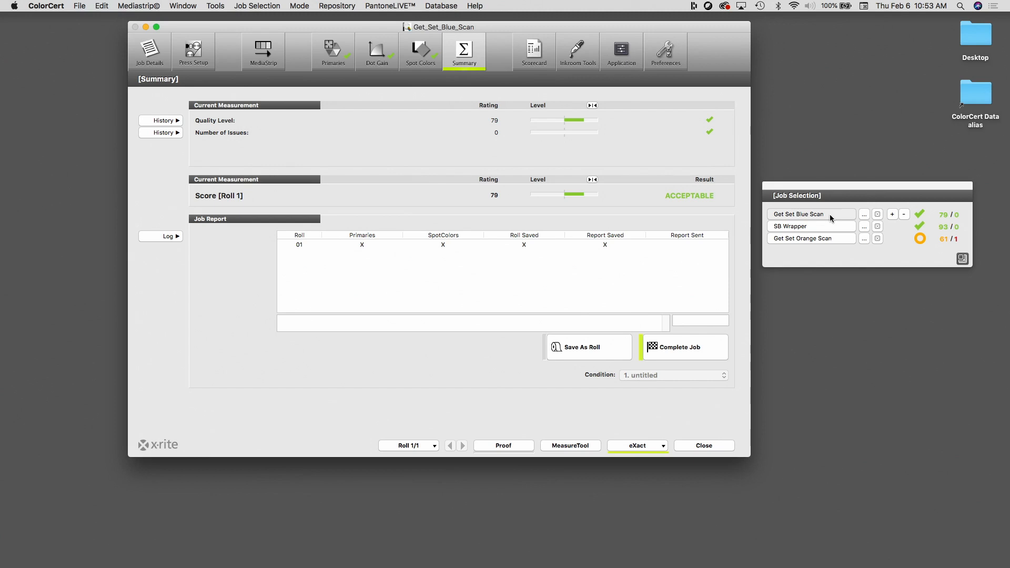
# - Scan and save a second roll scoring 78 for Get Set Blue Scan, then switch to SB Wrapper
pyautogui.click(569, 446)
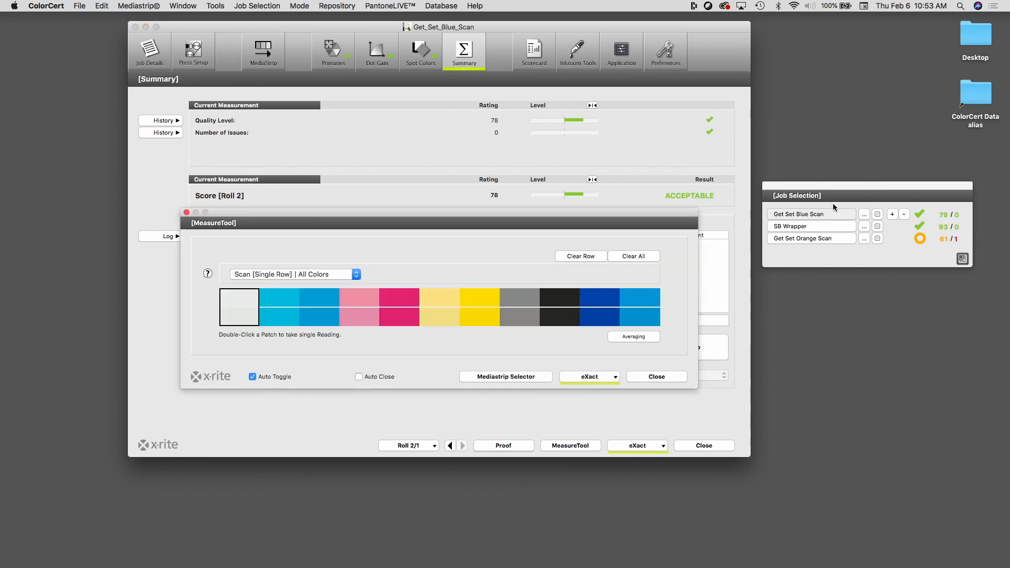
pyautogui.click(657, 376)
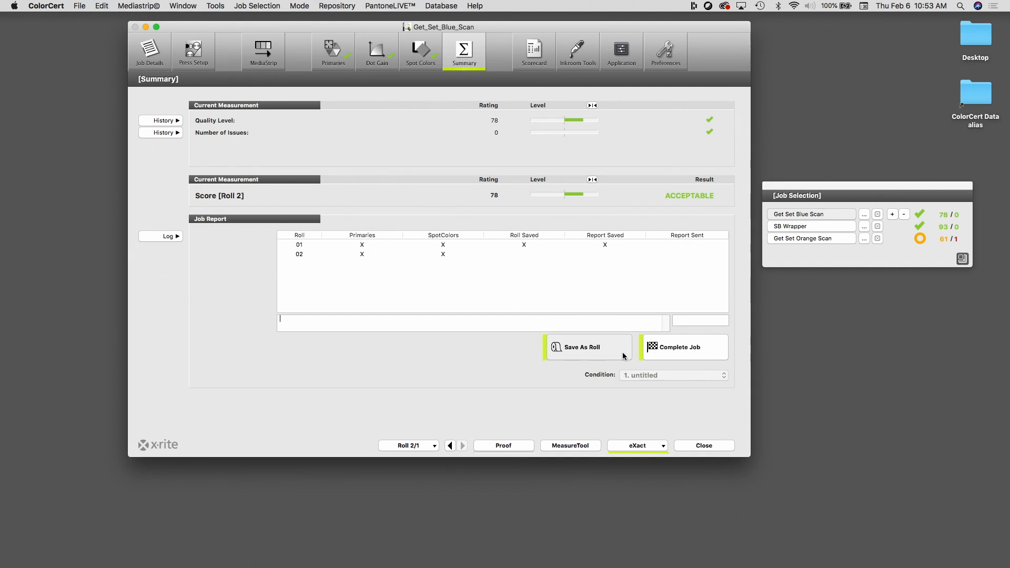
pyautogui.click(581, 347)
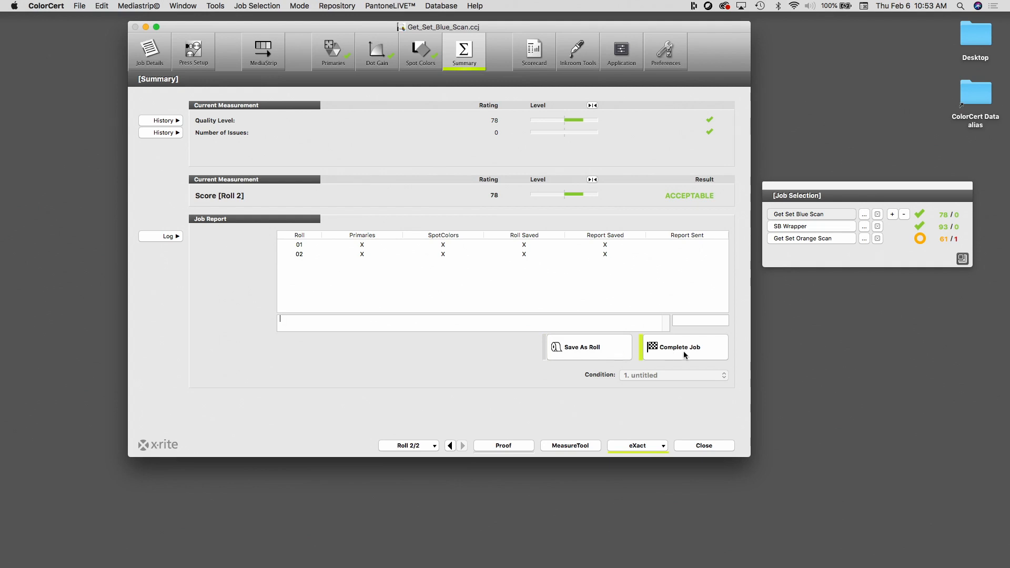
pyautogui.click(808, 227)
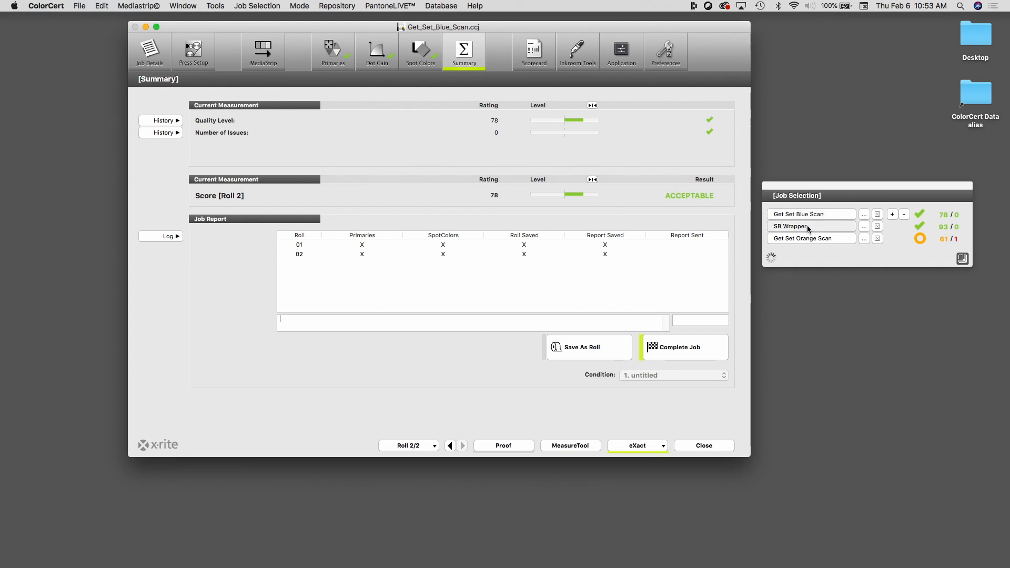
pyautogui.click(806, 227)
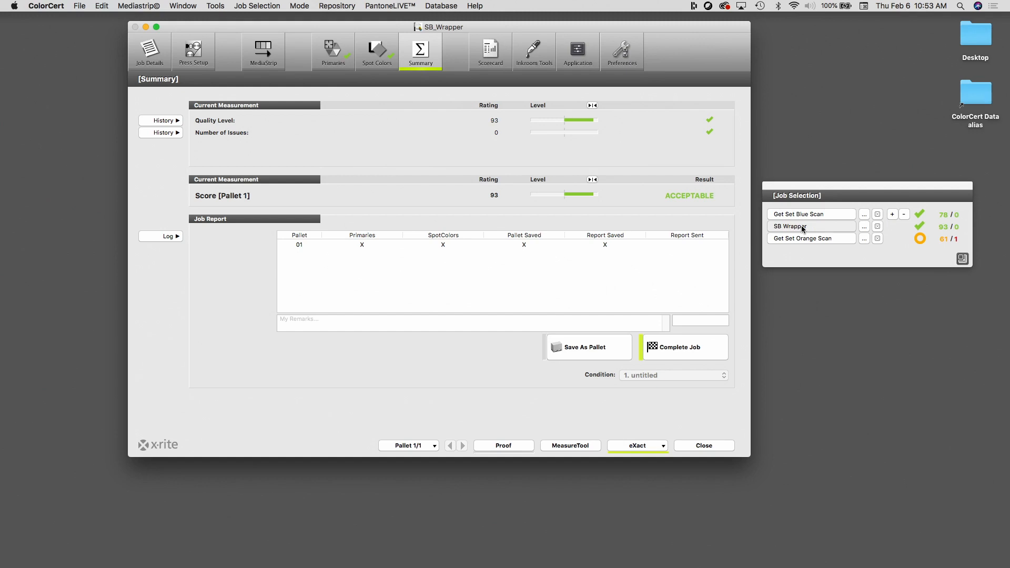
# - Read a second SB Wrapper pallet scoring 93 and save it as pallet 2
pyautogui.click(570, 445)
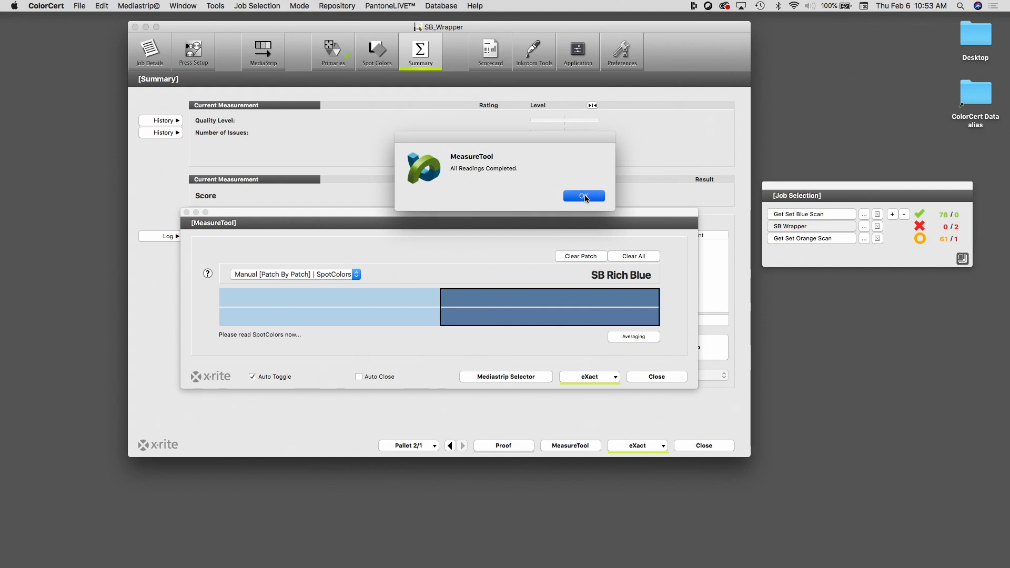
pyautogui.click(583, 196)
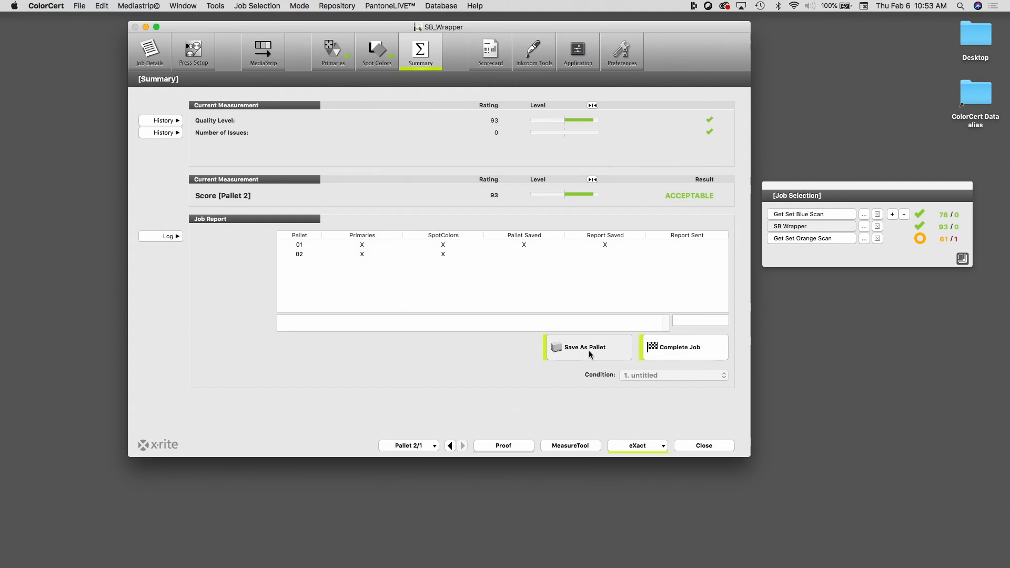
pyautogui.click(588, 347)
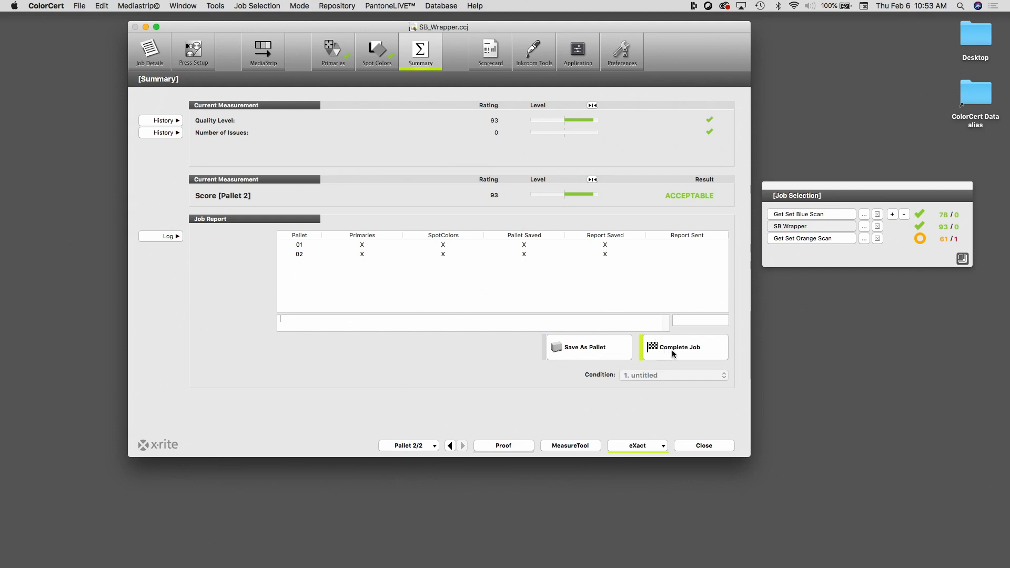
# - Complete the SB Wrapper job and confirm it in the confirmation dialog
pyautogui.click(679, 347)
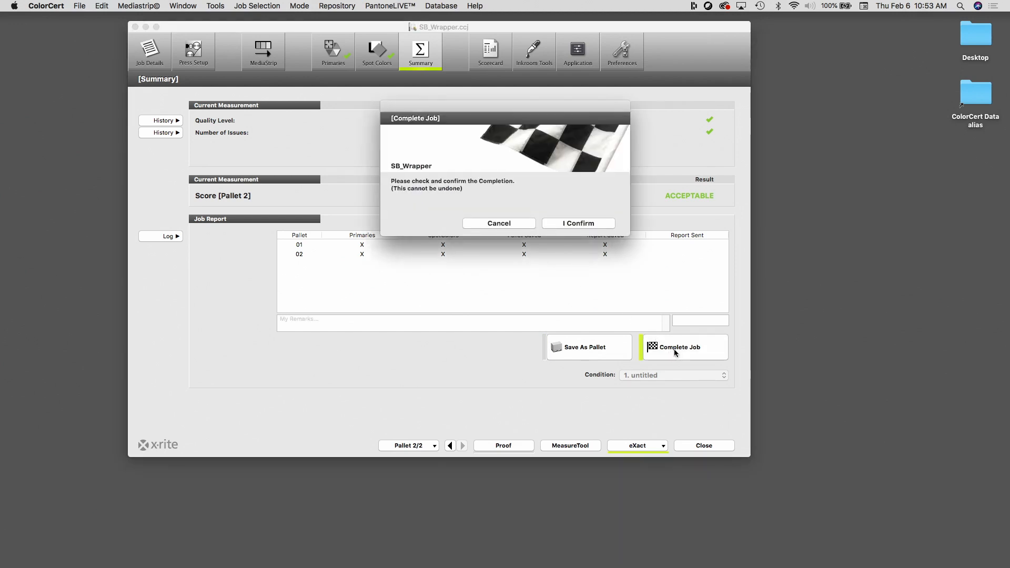
pyautogui.click(579, 223)
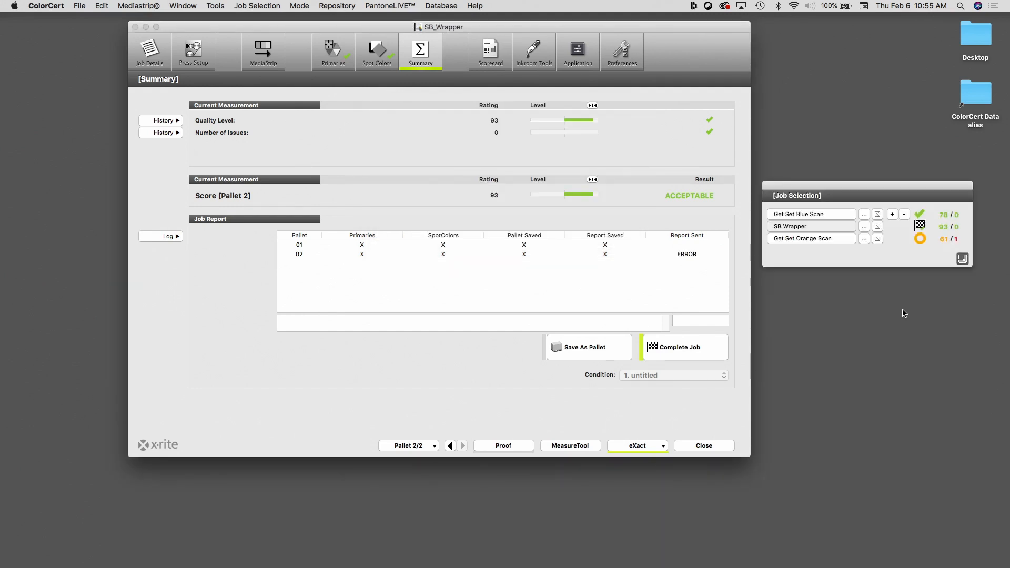
pyautogui.moveTo(892, 246)
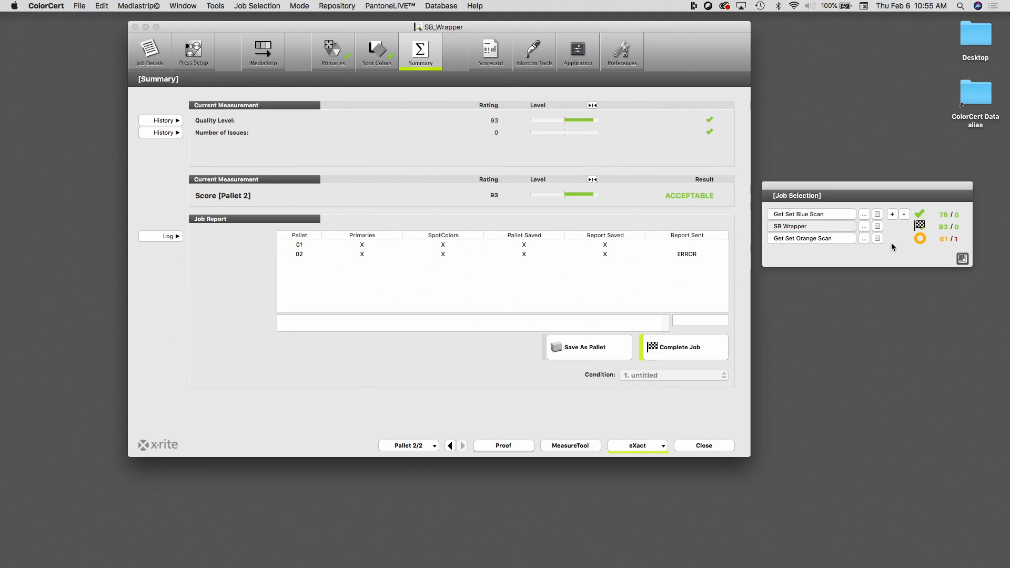
pyautogui.moveTo(864, 217)
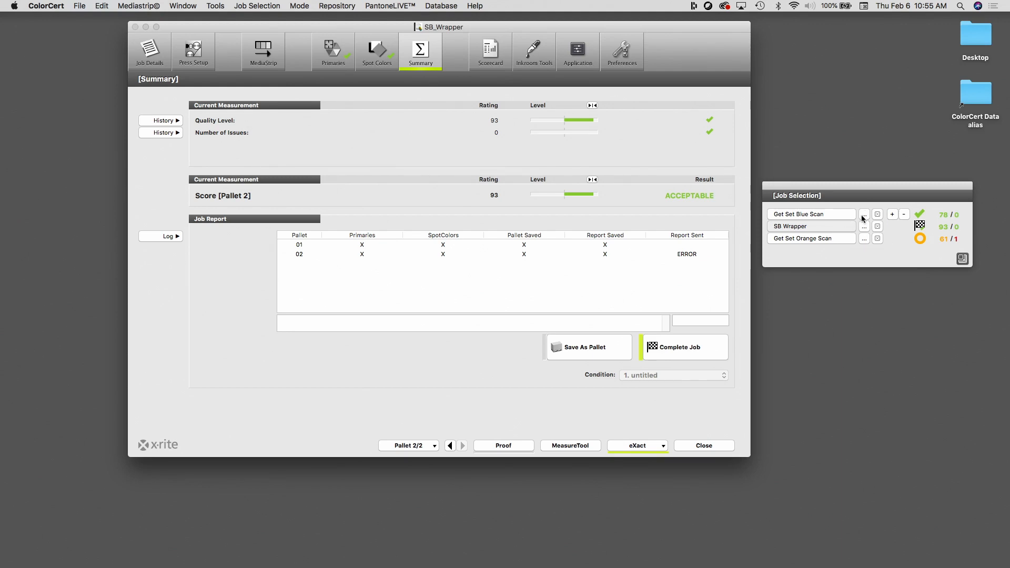
pyautogui.moveTo(878, 227)
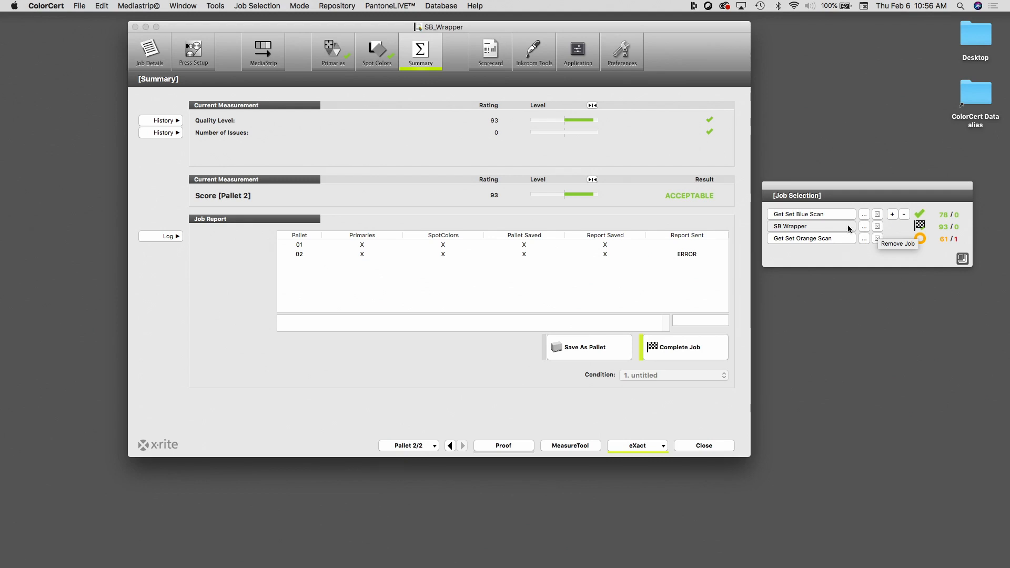
# - Remove SB Wrapper from the Job Selection list, leaving Get Set Blue Scan and Get Set Orange Scan
pyautogui.click(877, 226)
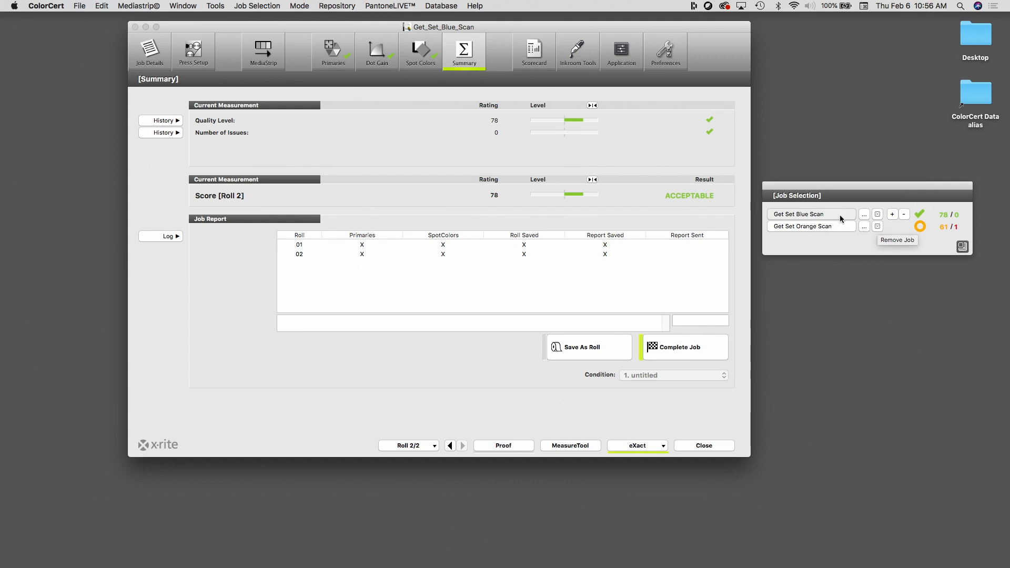
pyautogui.moveTo(841, 224)
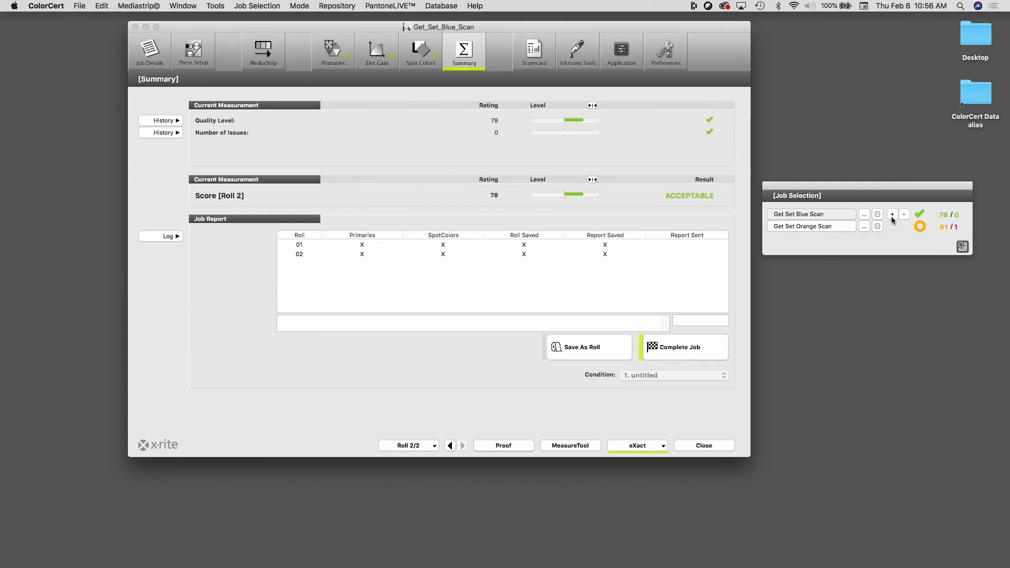
pyautogui.moveTo(892, 215)
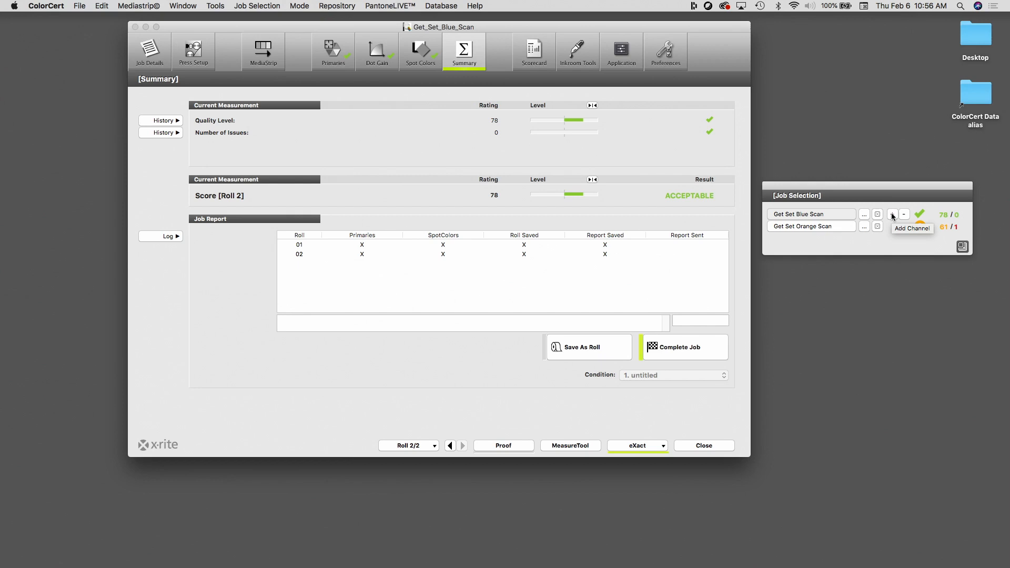